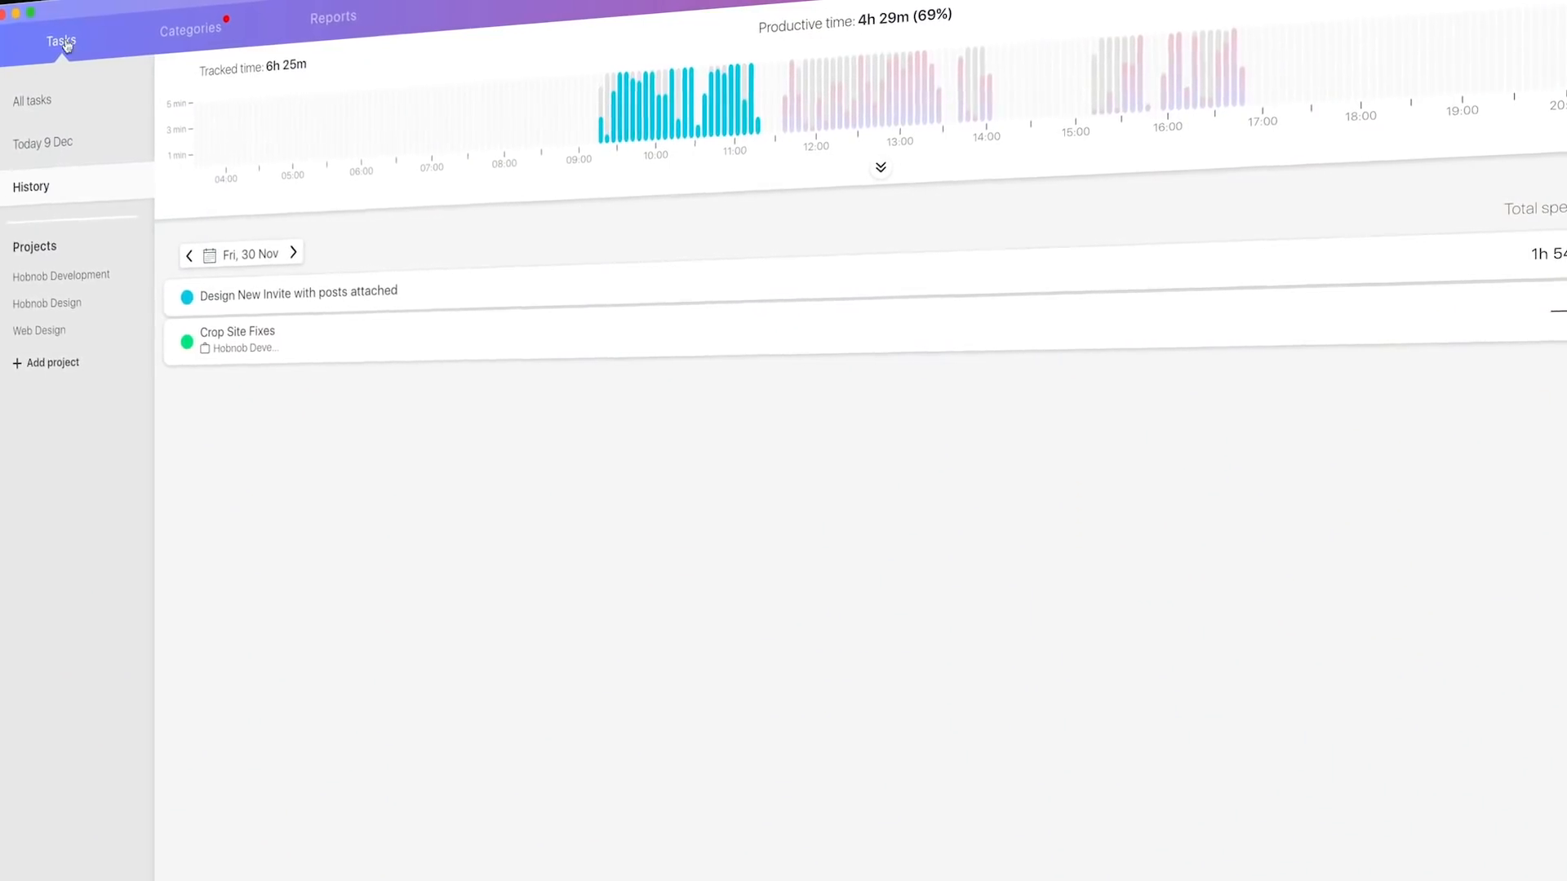
- Browse the Web Design project tasks, today's activity breakdown and the categories overview
{"action": "left_click", "coordinate": [39, 330]}
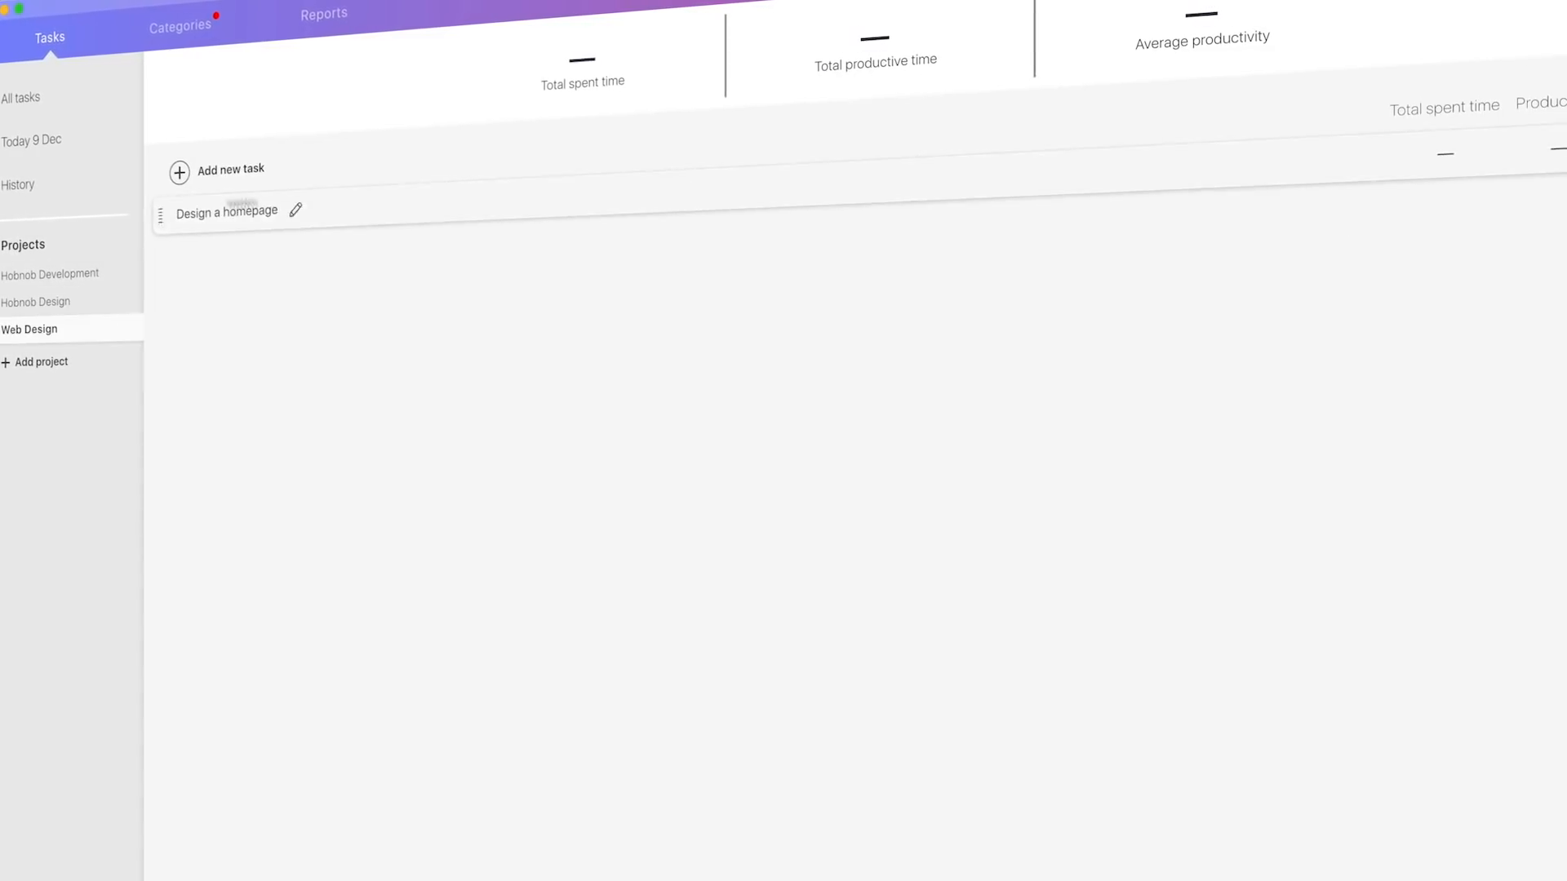
{"action": "left_click", "coordinate": [227, 211]}
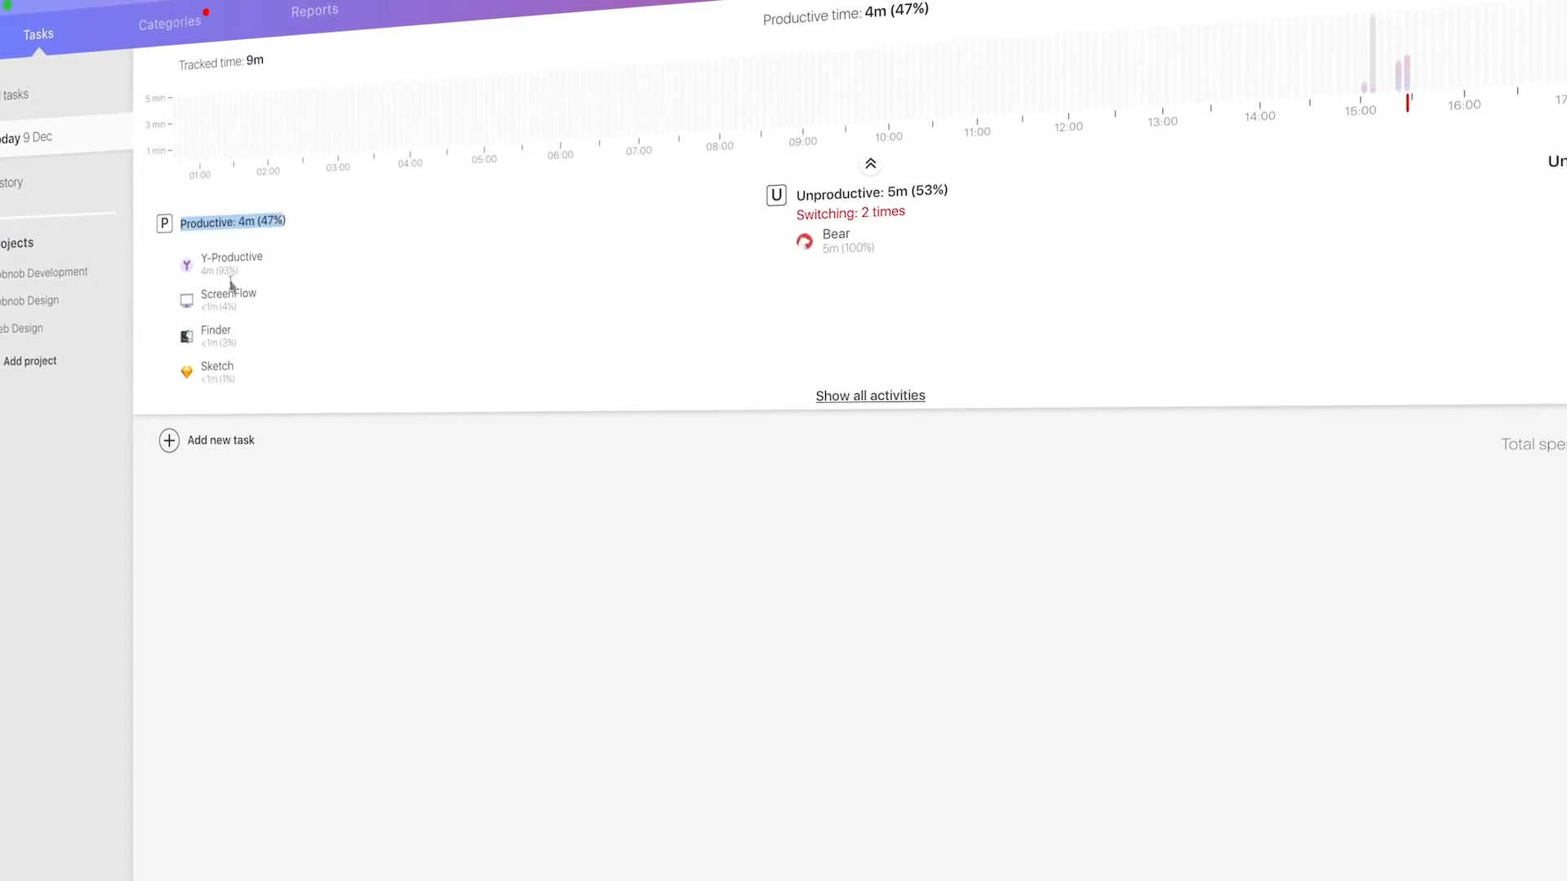
{"action": "left_click", "coordinate": [170, 15]}
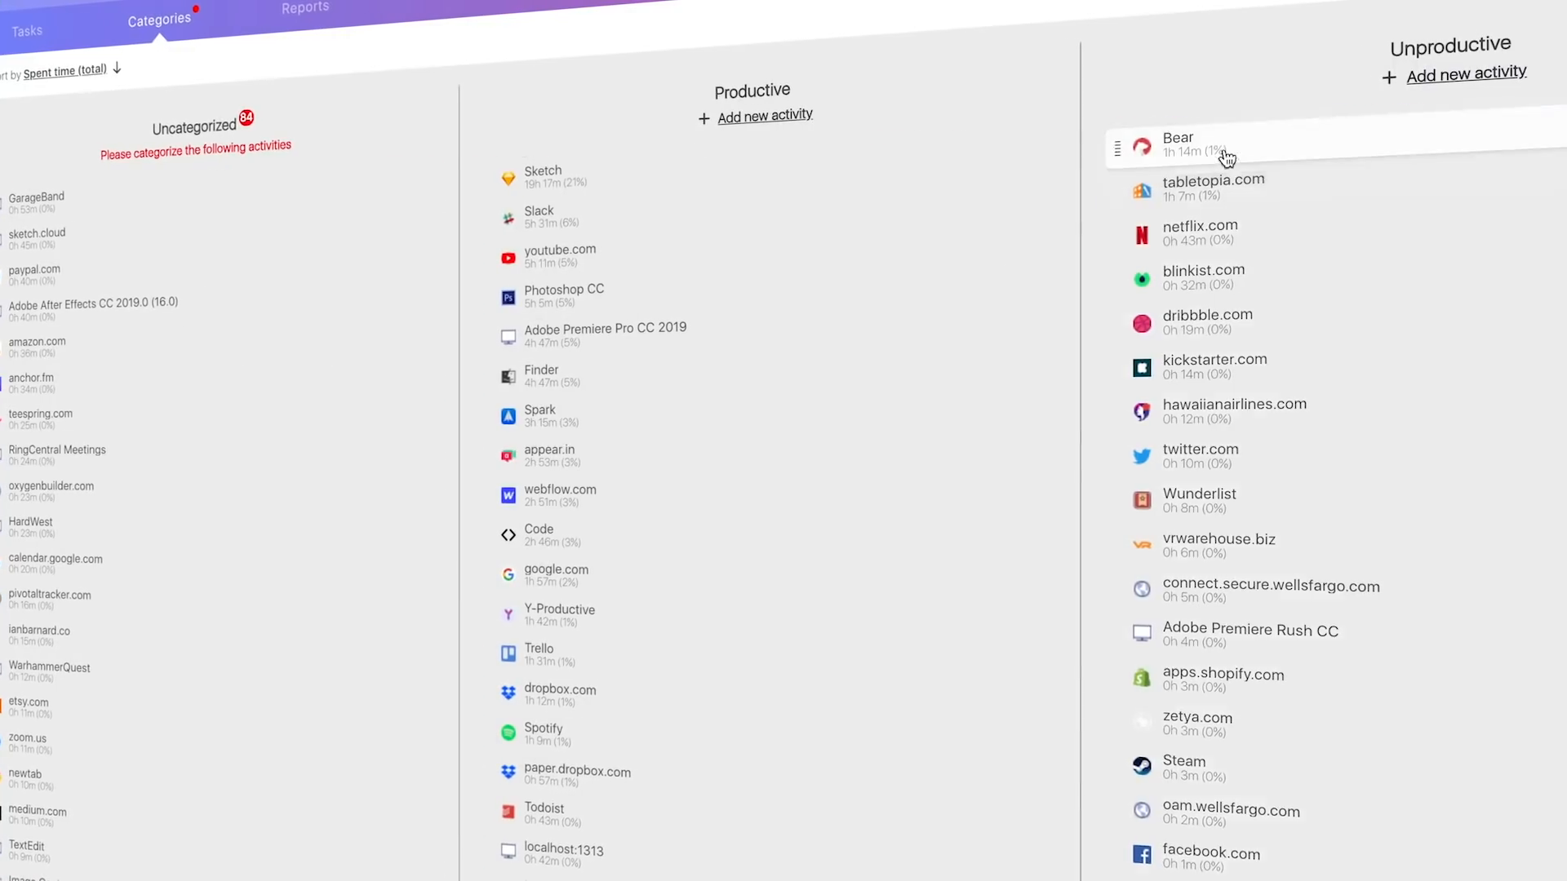
{"action": "left_click", "coordinate": [22, 28]}
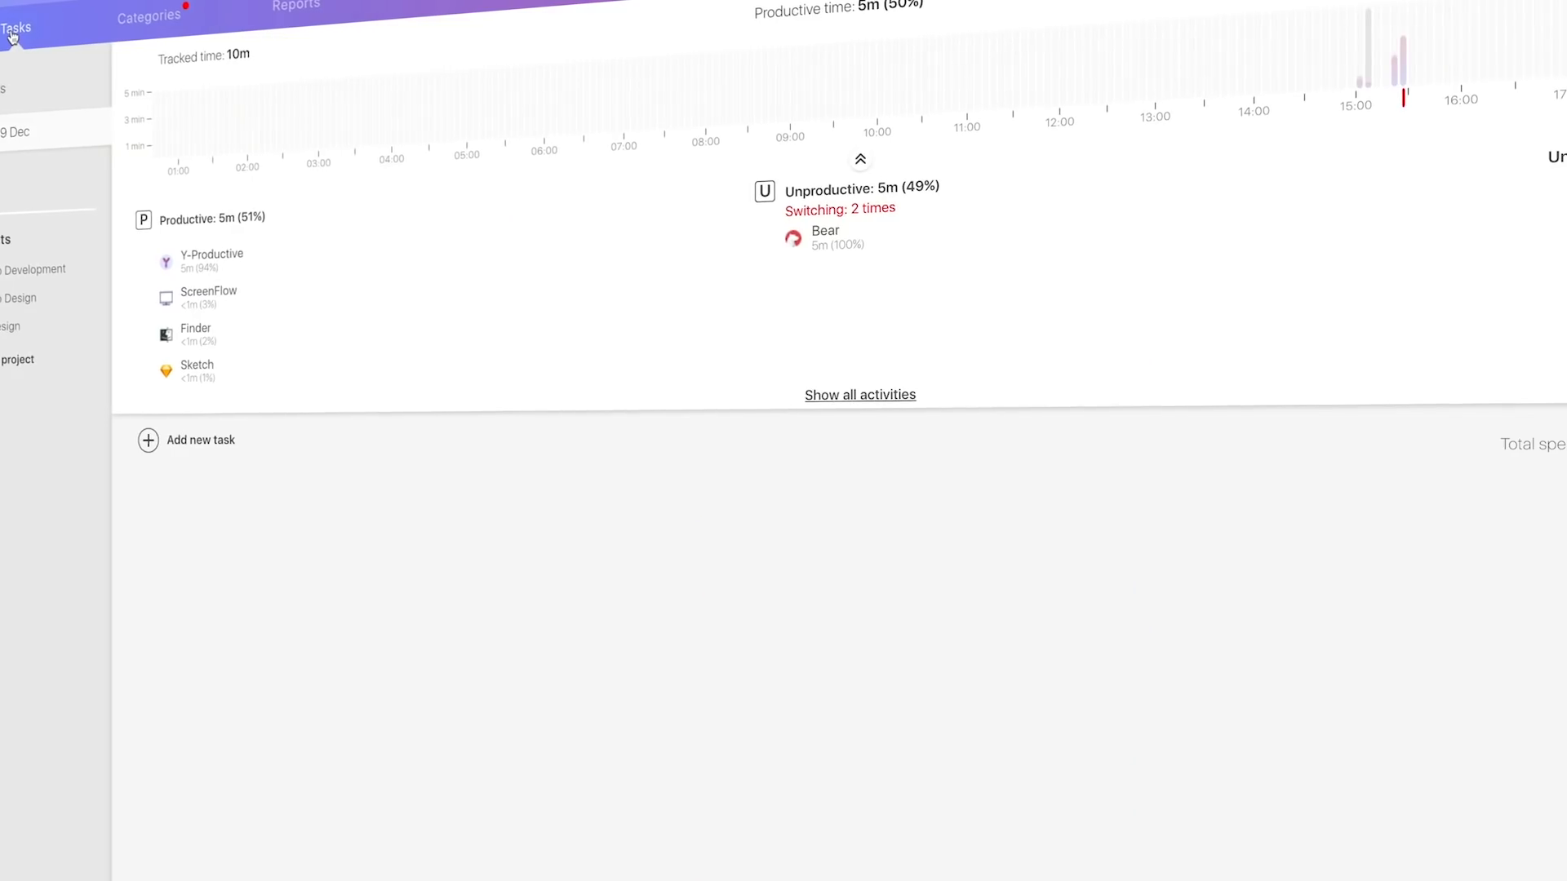
- Turn focus mode on and select the 13:00–14:00 unassigned hour on the timeline
{"action": "left_click", "coordinate": [295, 4]}
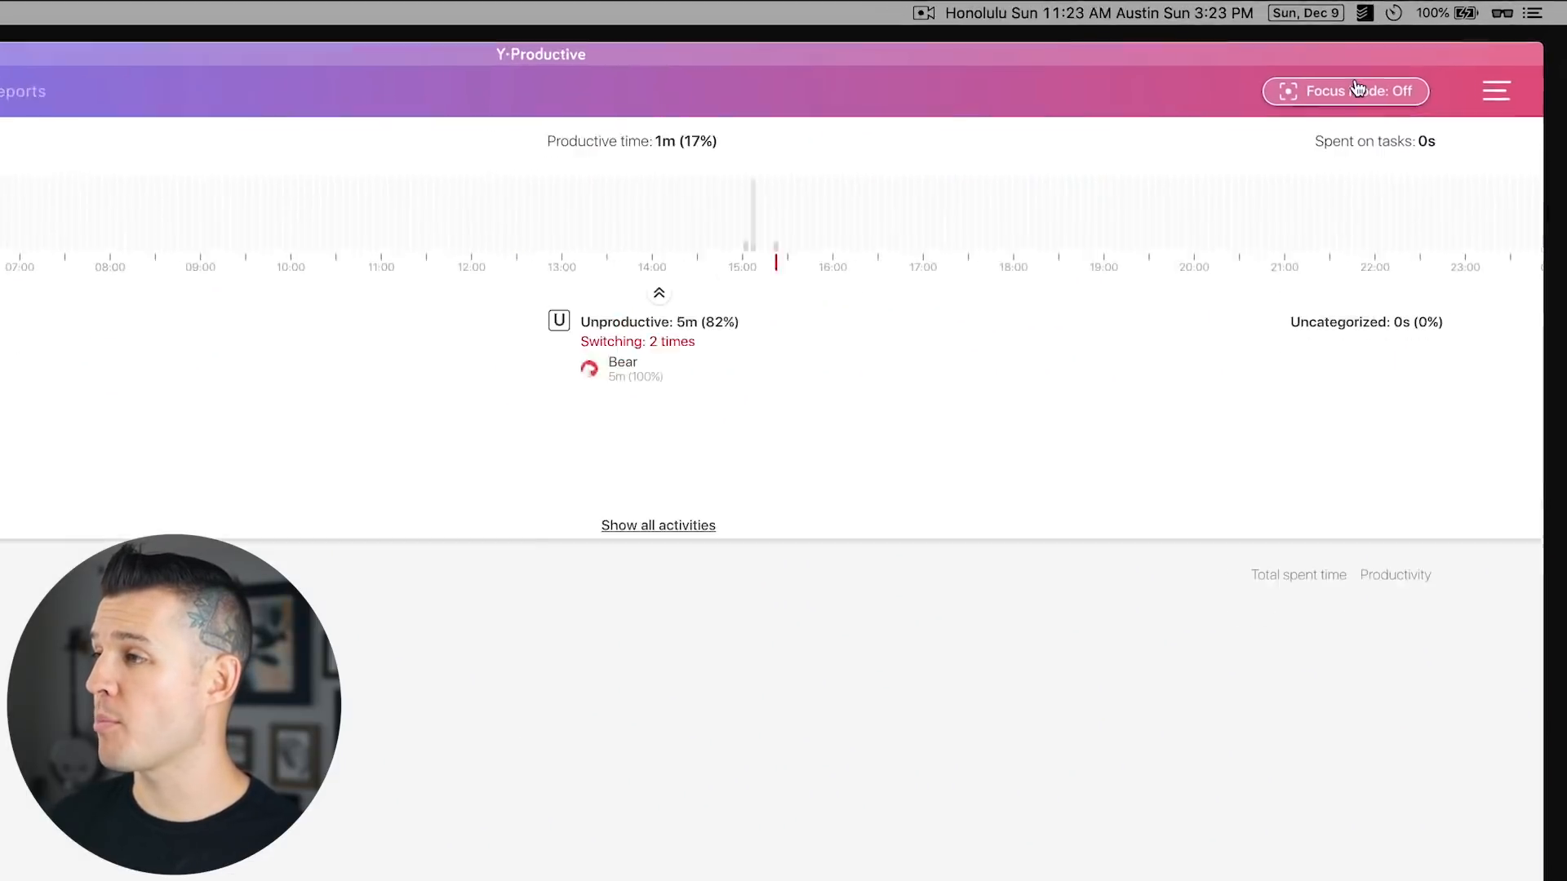
{"action": "left_click", "coordinate": [1344, 91]}
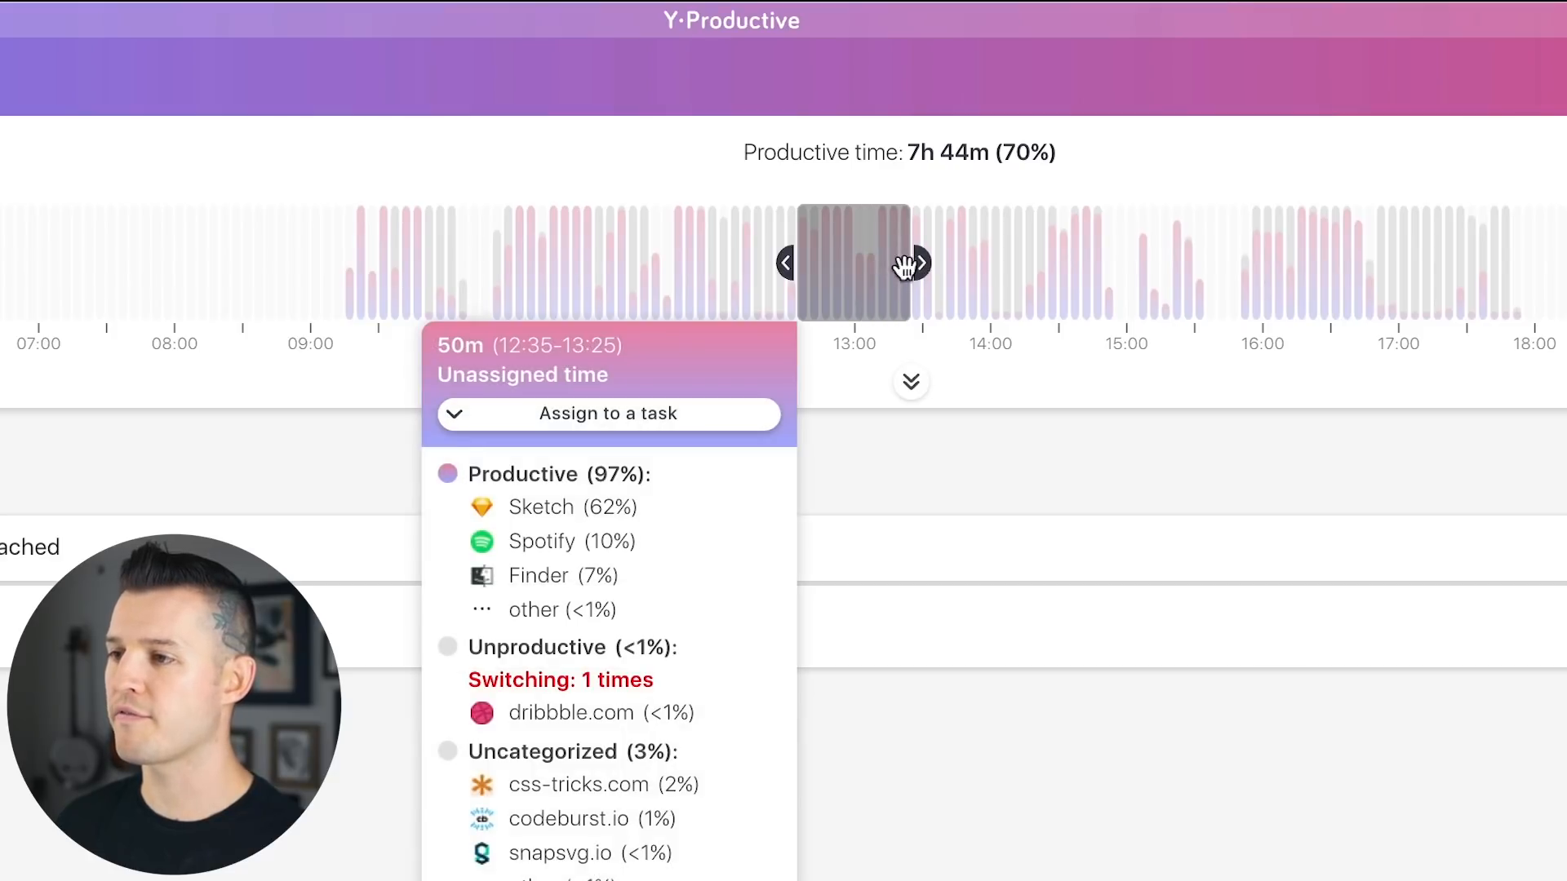
{"action": "left_click", "coordinate": [920, 263]}
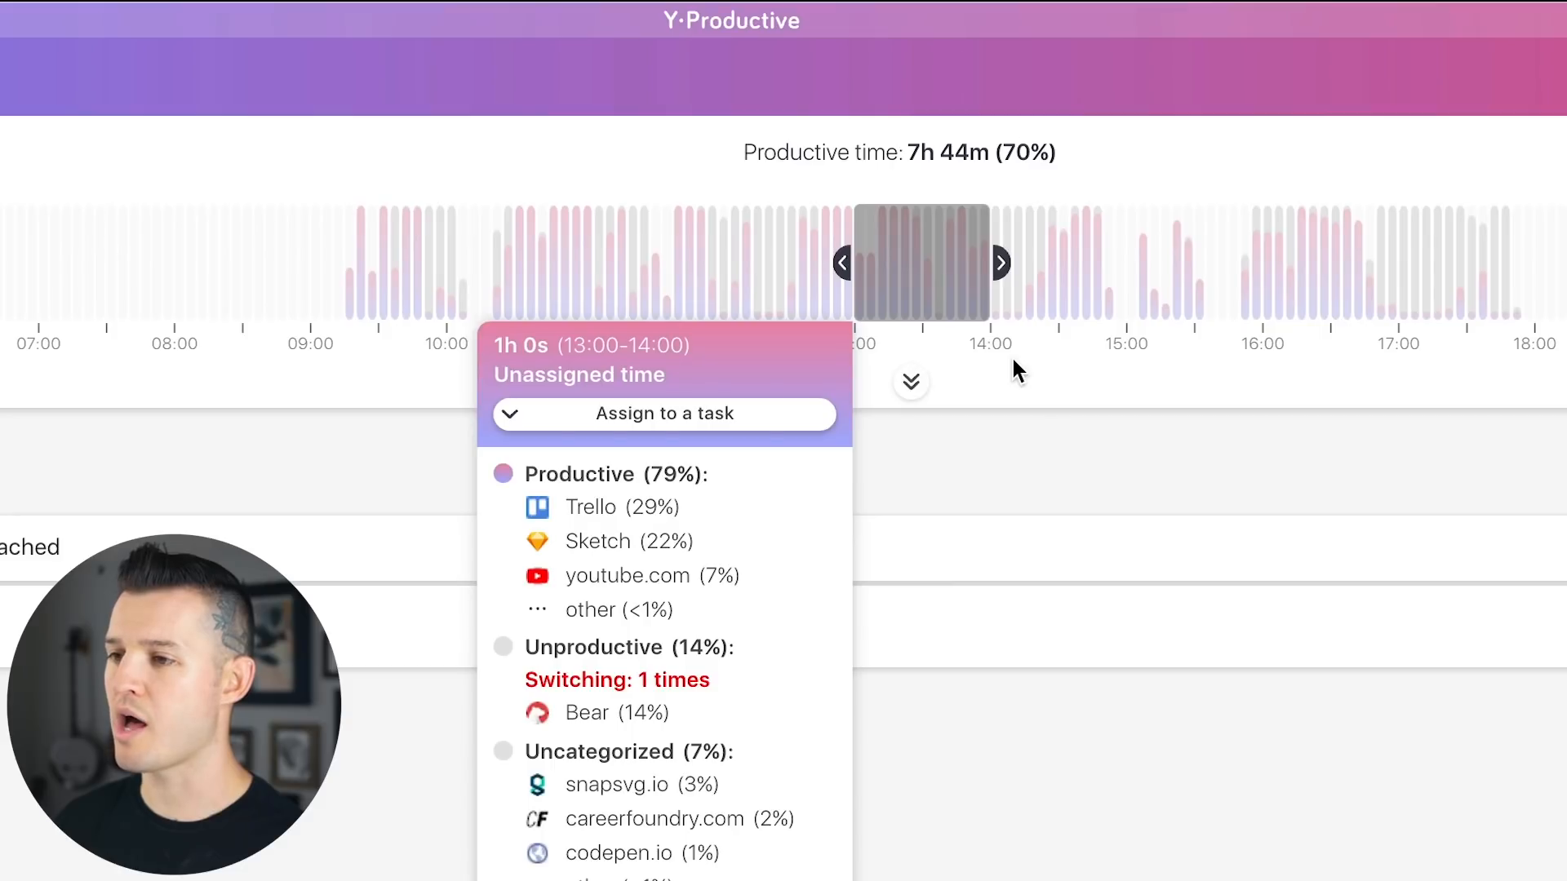
{"action": "mouse_move", "coordinate": [717, 525]}
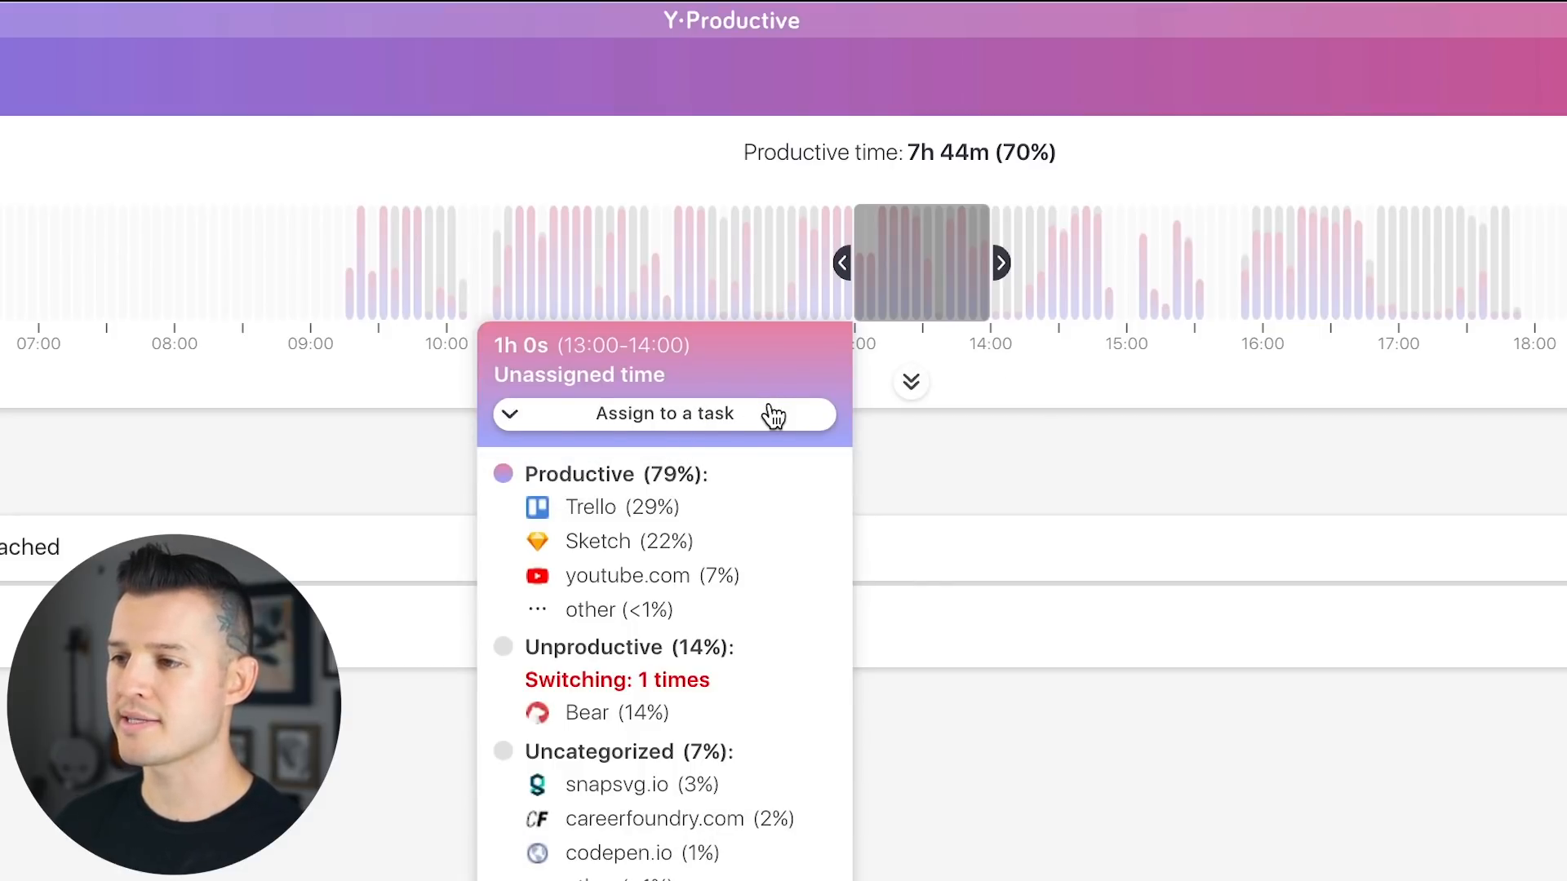
{"action": "mouse_move", "coordinate": [942, 471]}
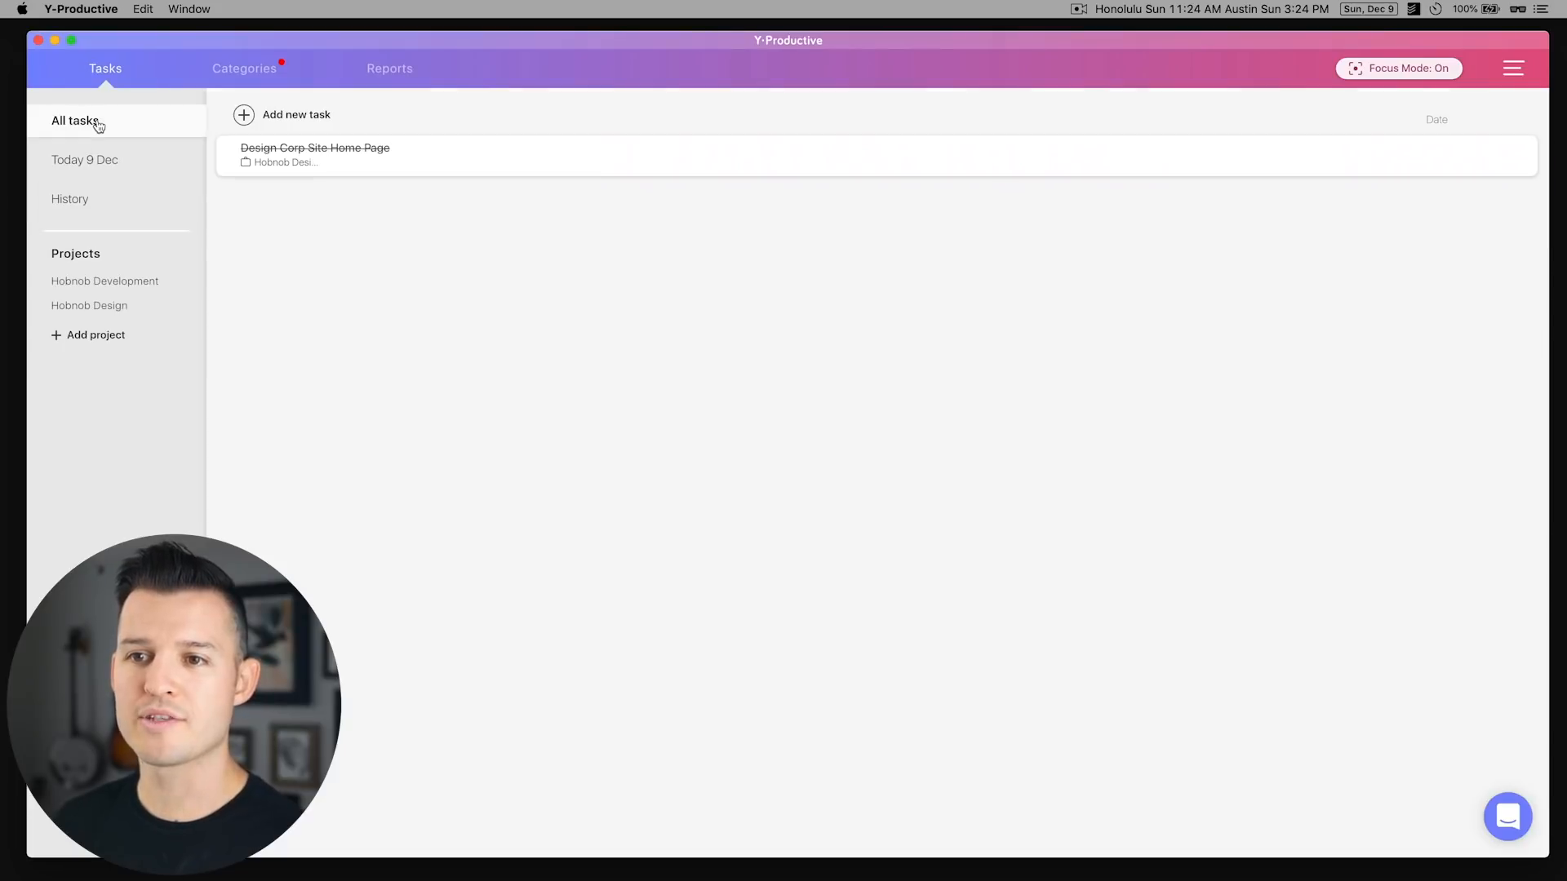
- Add the task 'Design a homepage' to the top of the list and open its options menu
{"action": "left_click", "coordinate": [296, 115]}
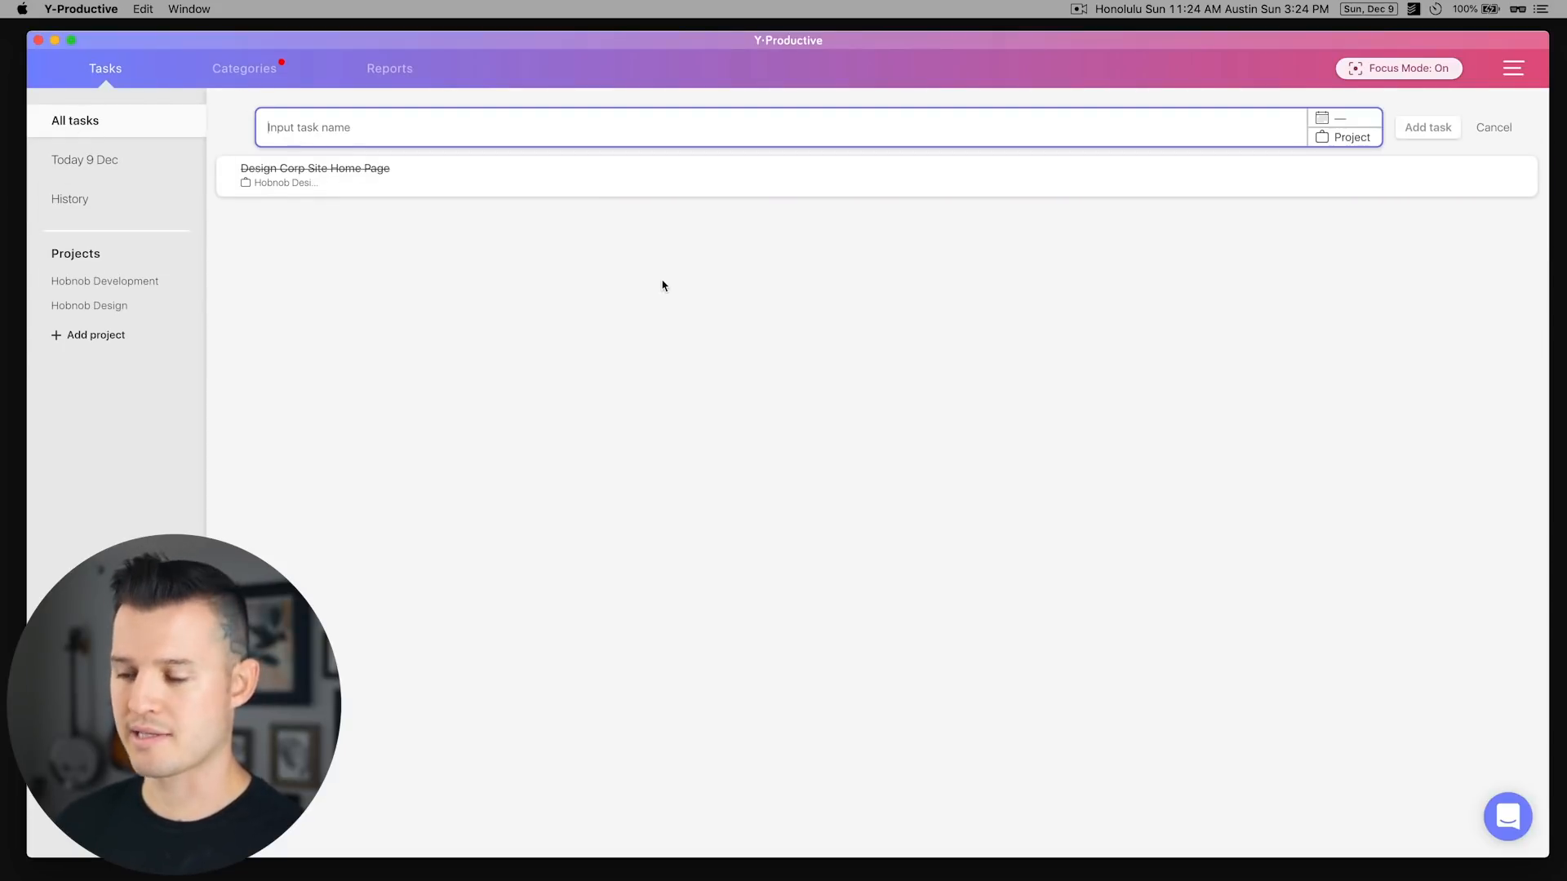
{"action": "type", "text": "Desig"}
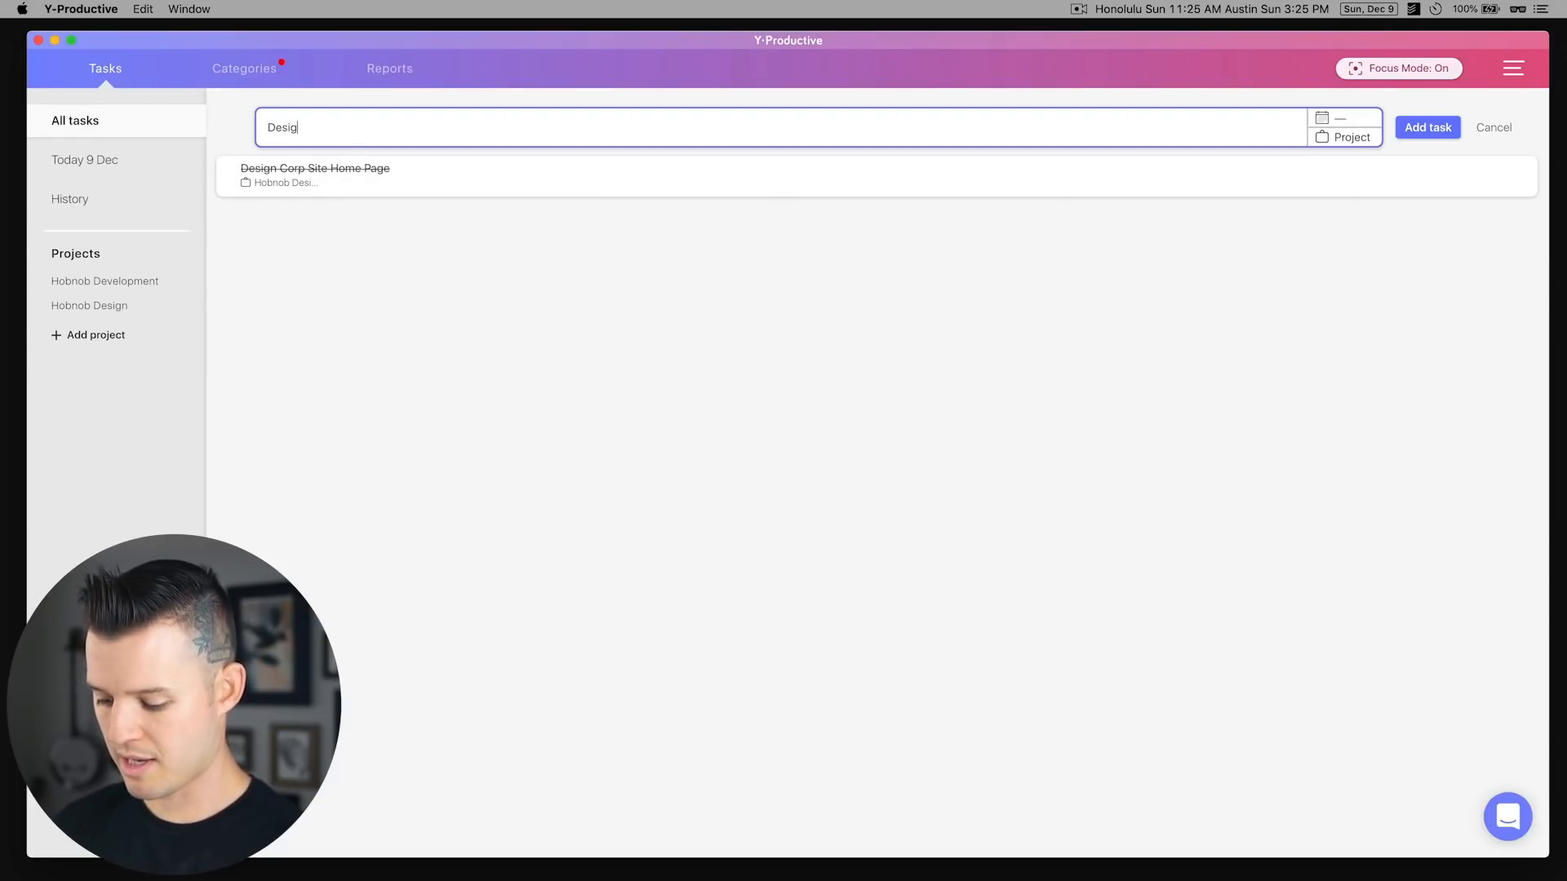
{"action": "left_click", "coordinate": [1426, 127]}
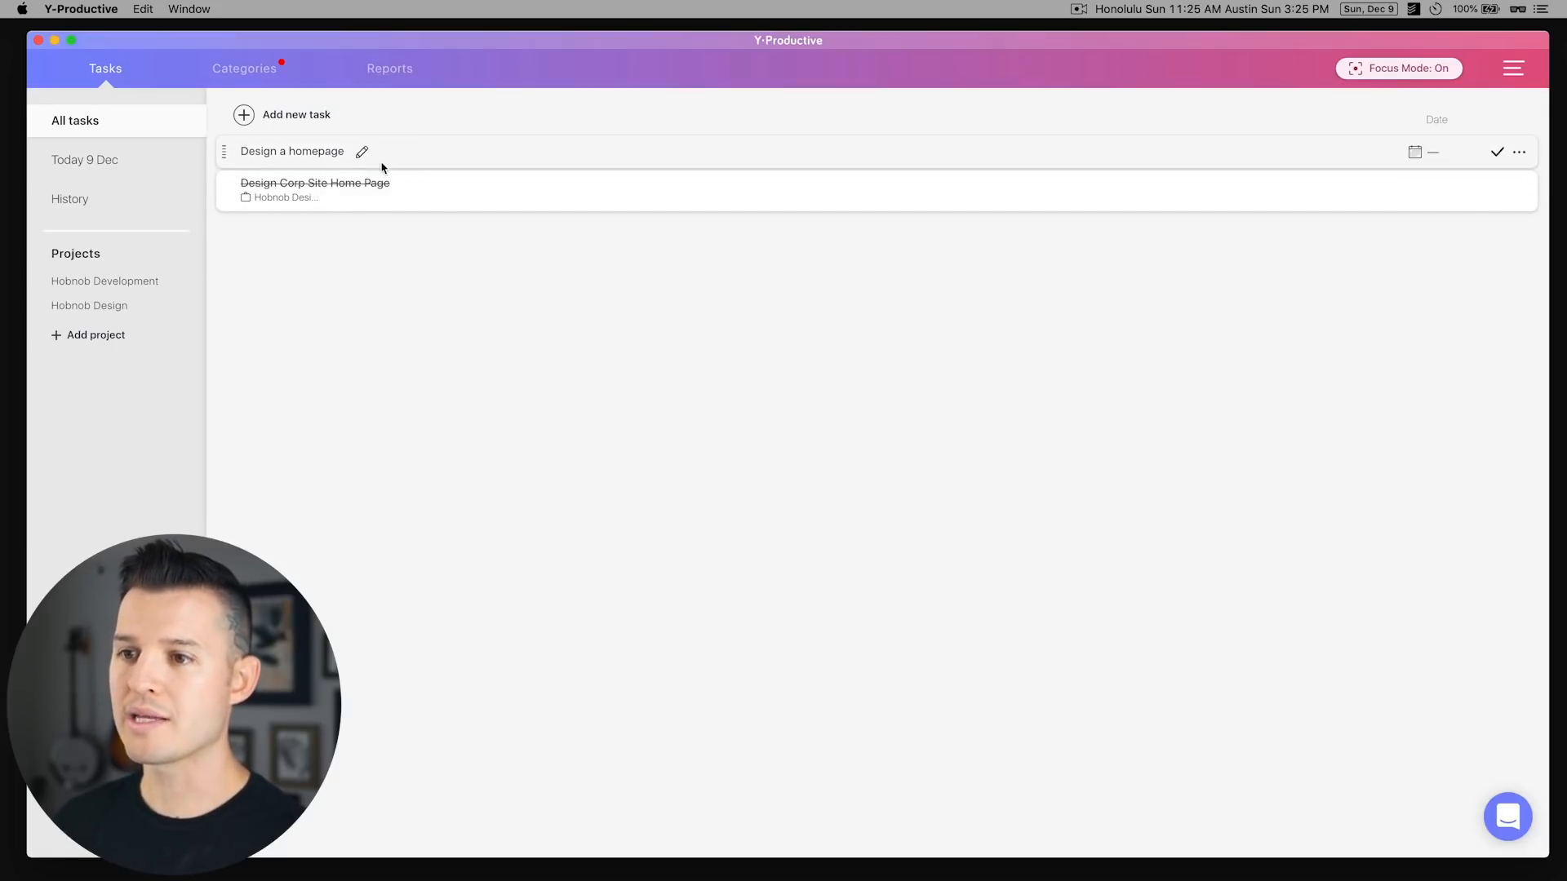
{"action": "left_click", "coordinate": [1519, 152]}
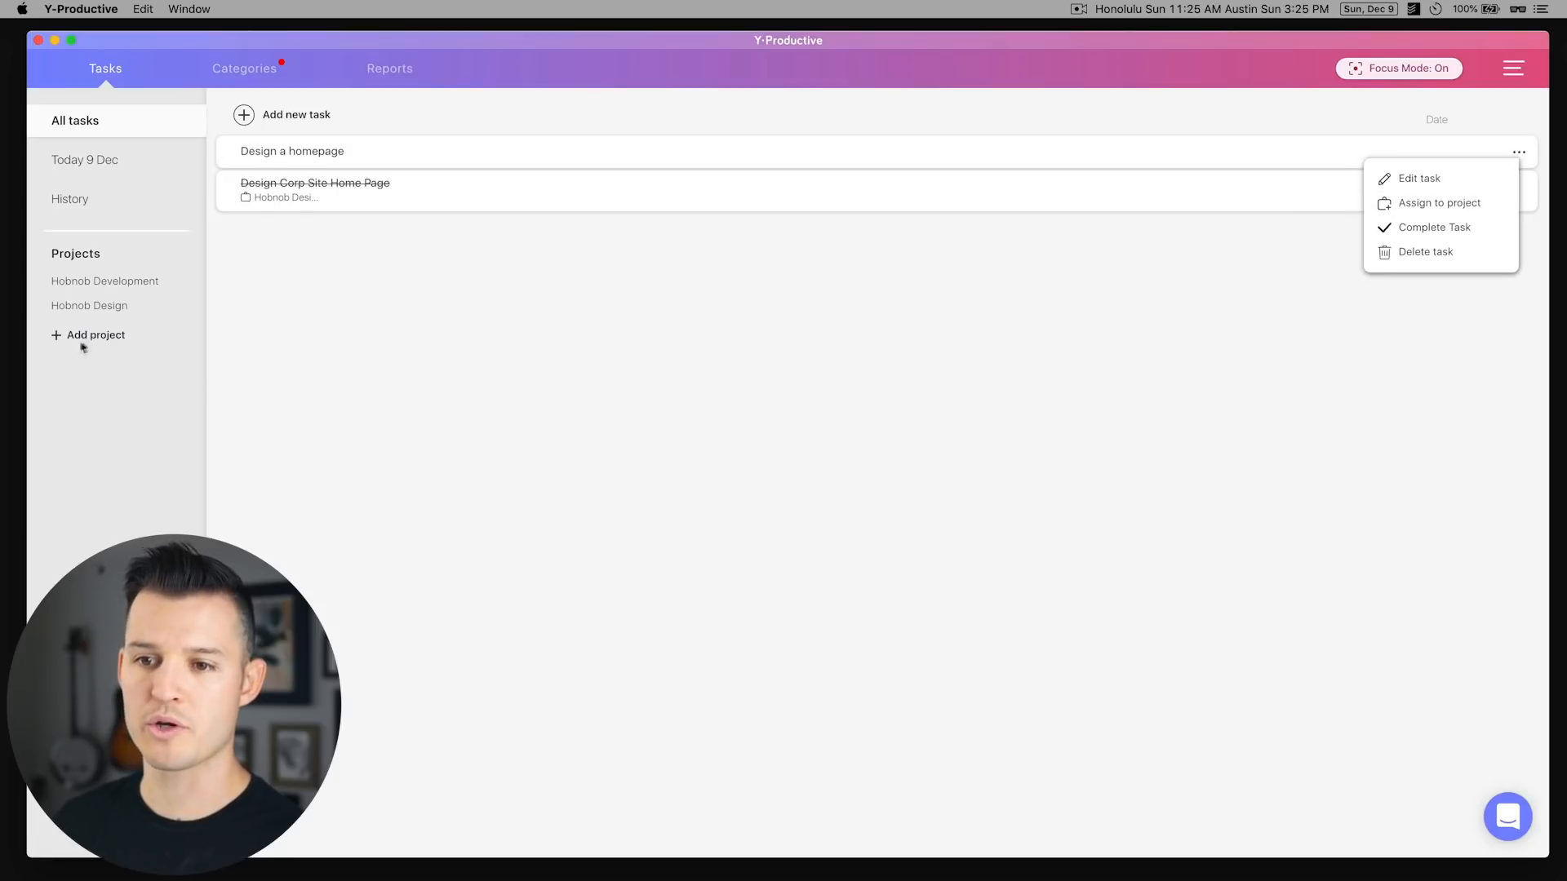
- Create project 'Web Design', move Design a homepage into it dated 10 Dec, and open it
{"action": "type", "text": "W"}
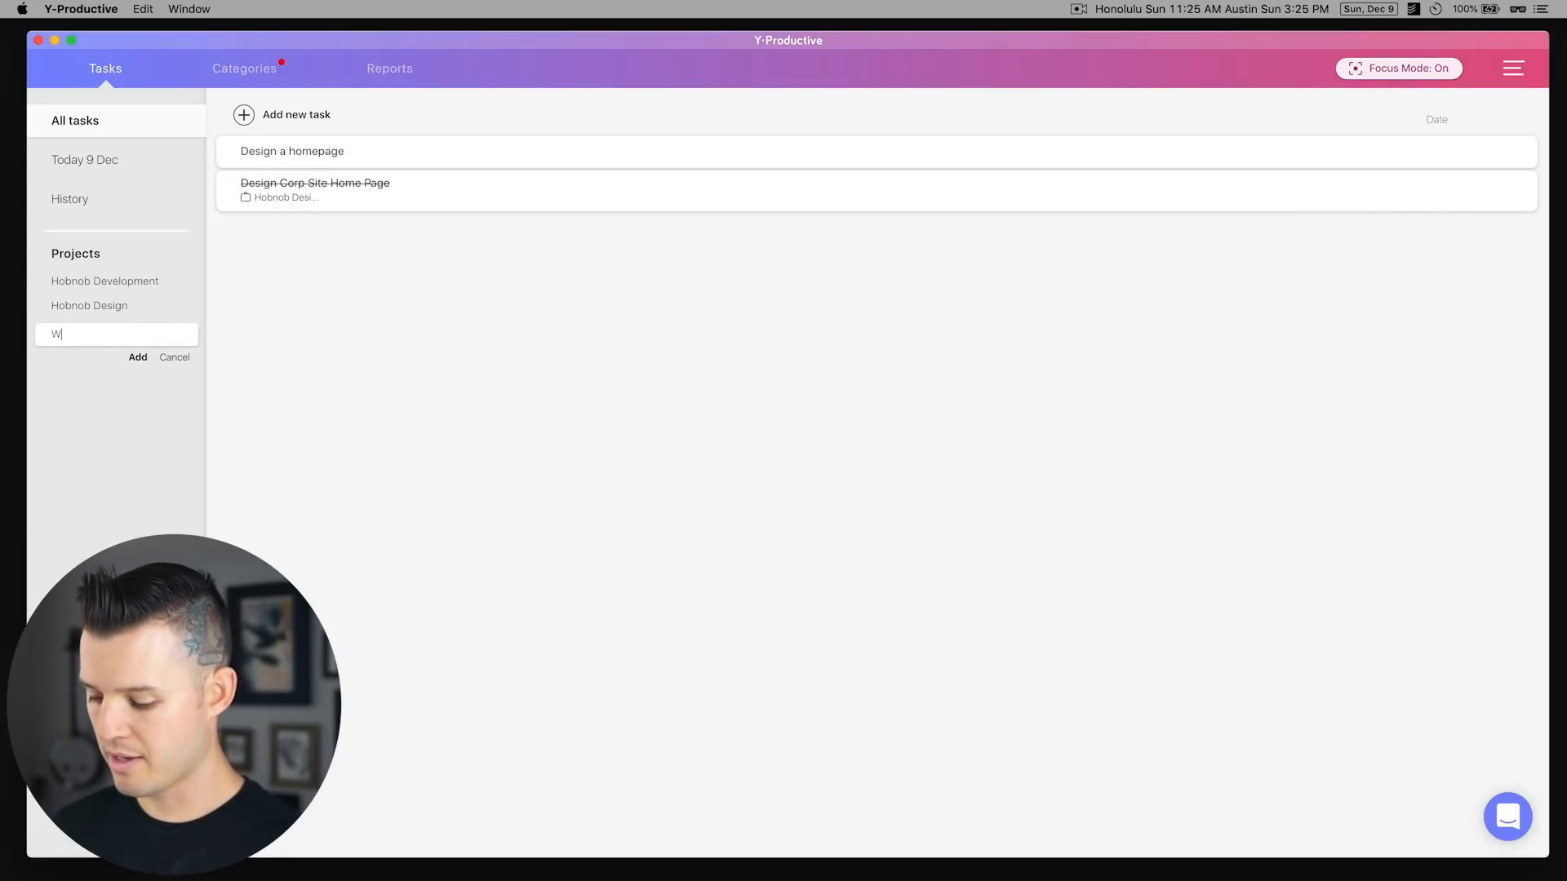
{"action": "left_click", "coordinate": [1519, 153]}
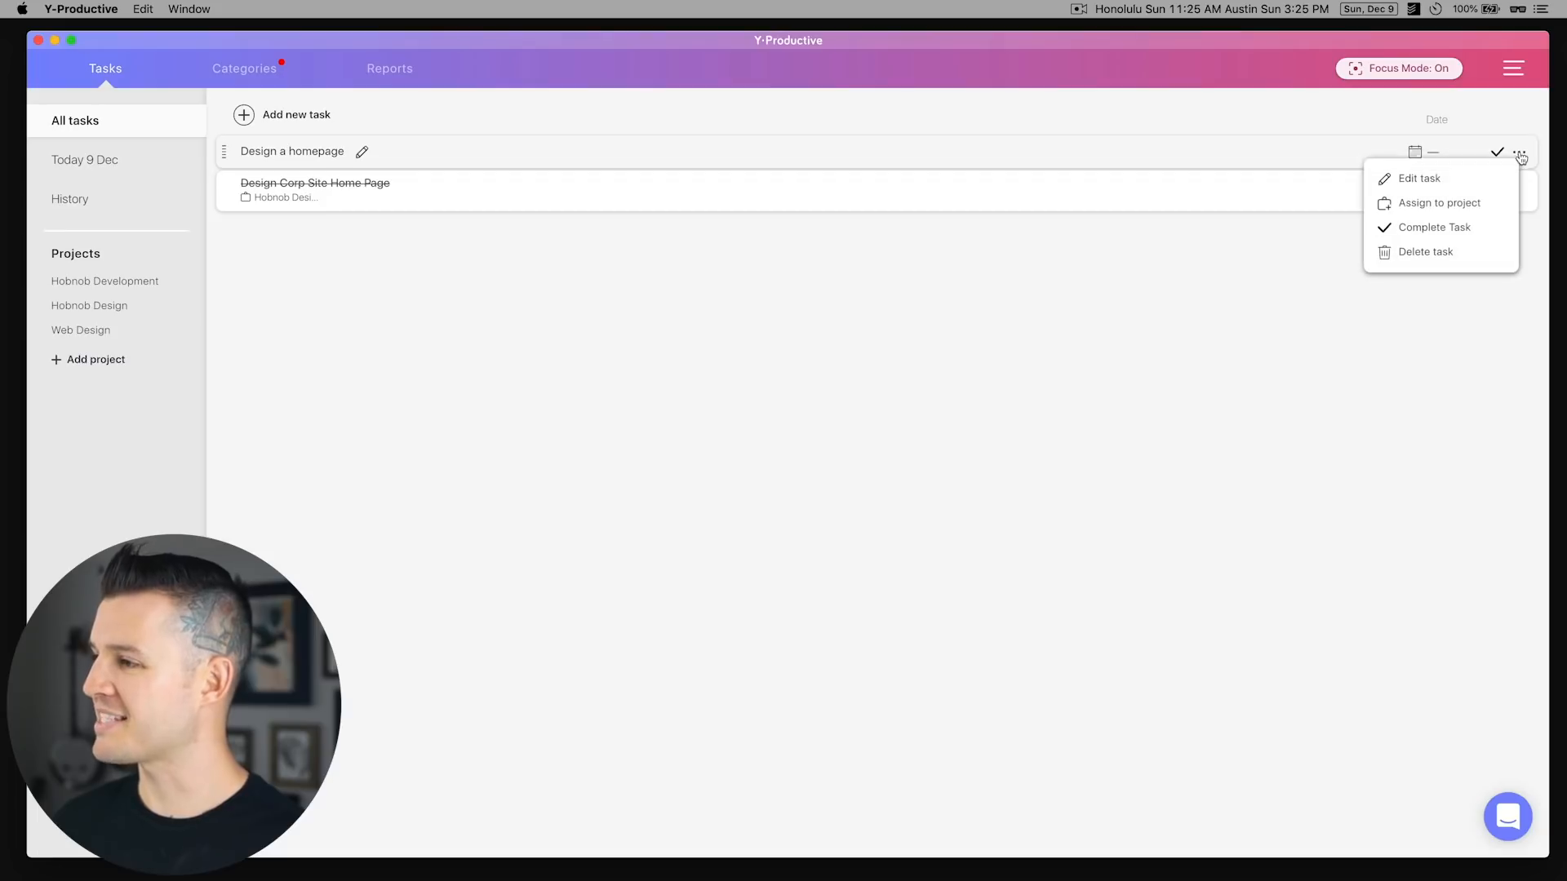
{"action": "left_click", "coordinate": [1438, 203]}
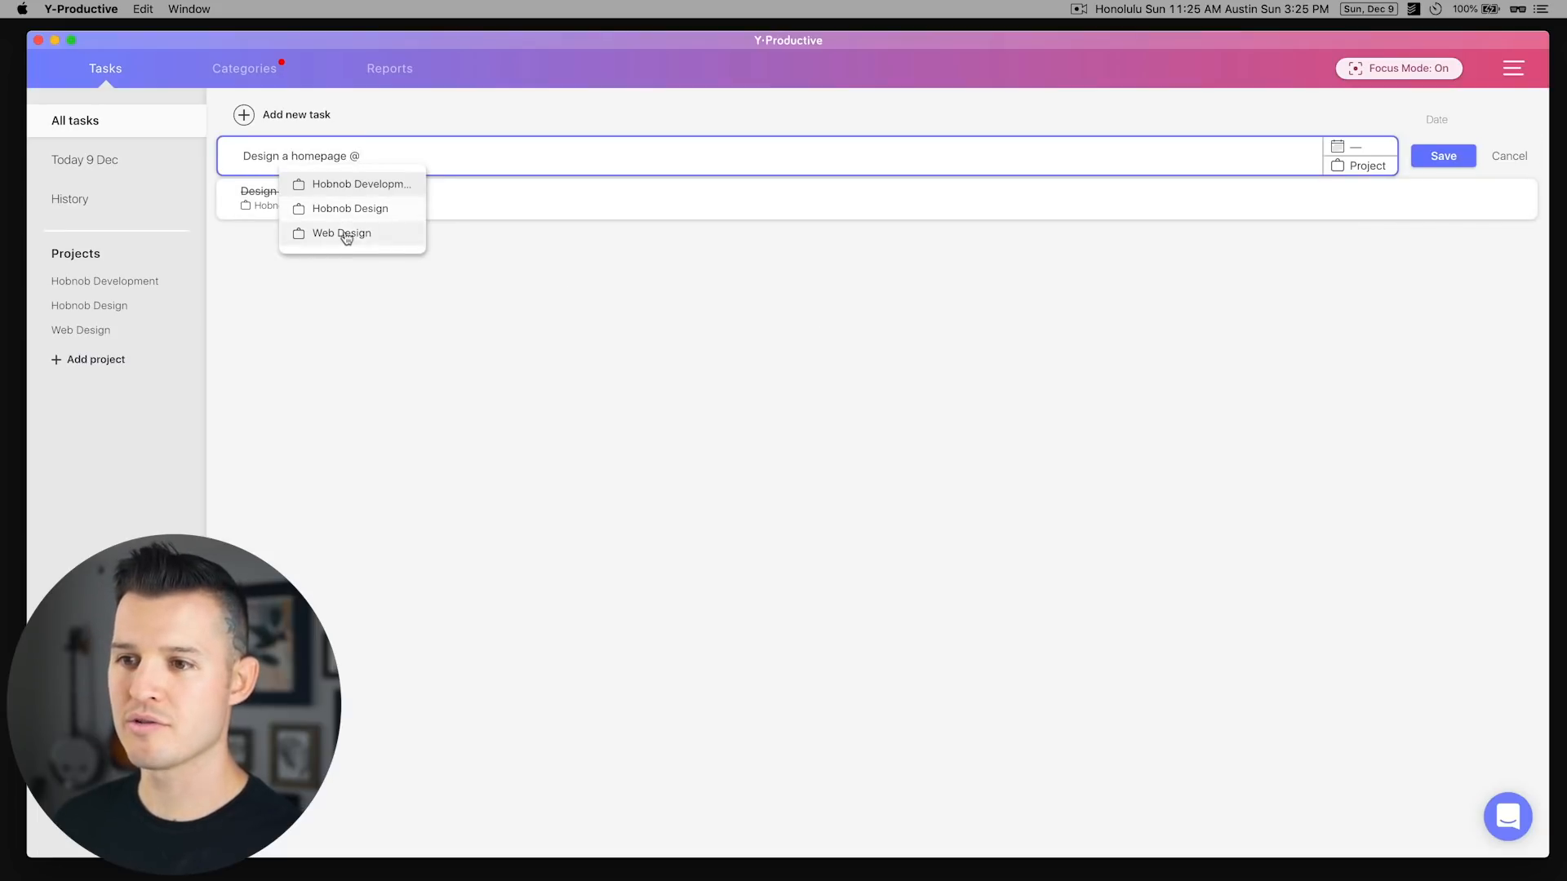
{"action": "left_click", "coordinate": [342, 233]}
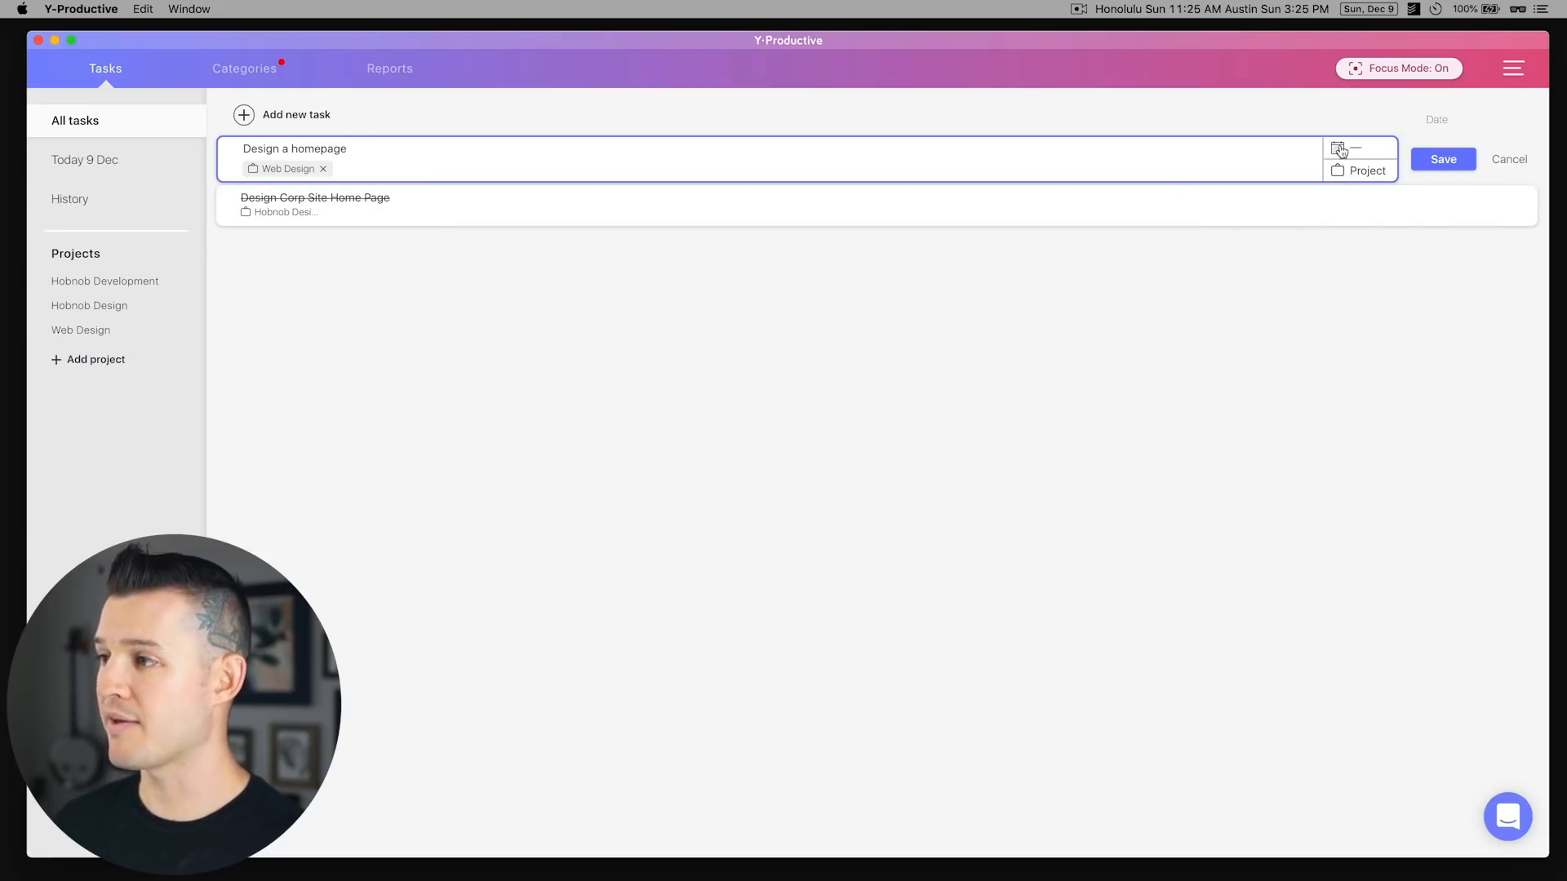
{"action": "left_click", "coordinate": [1339, 148]}
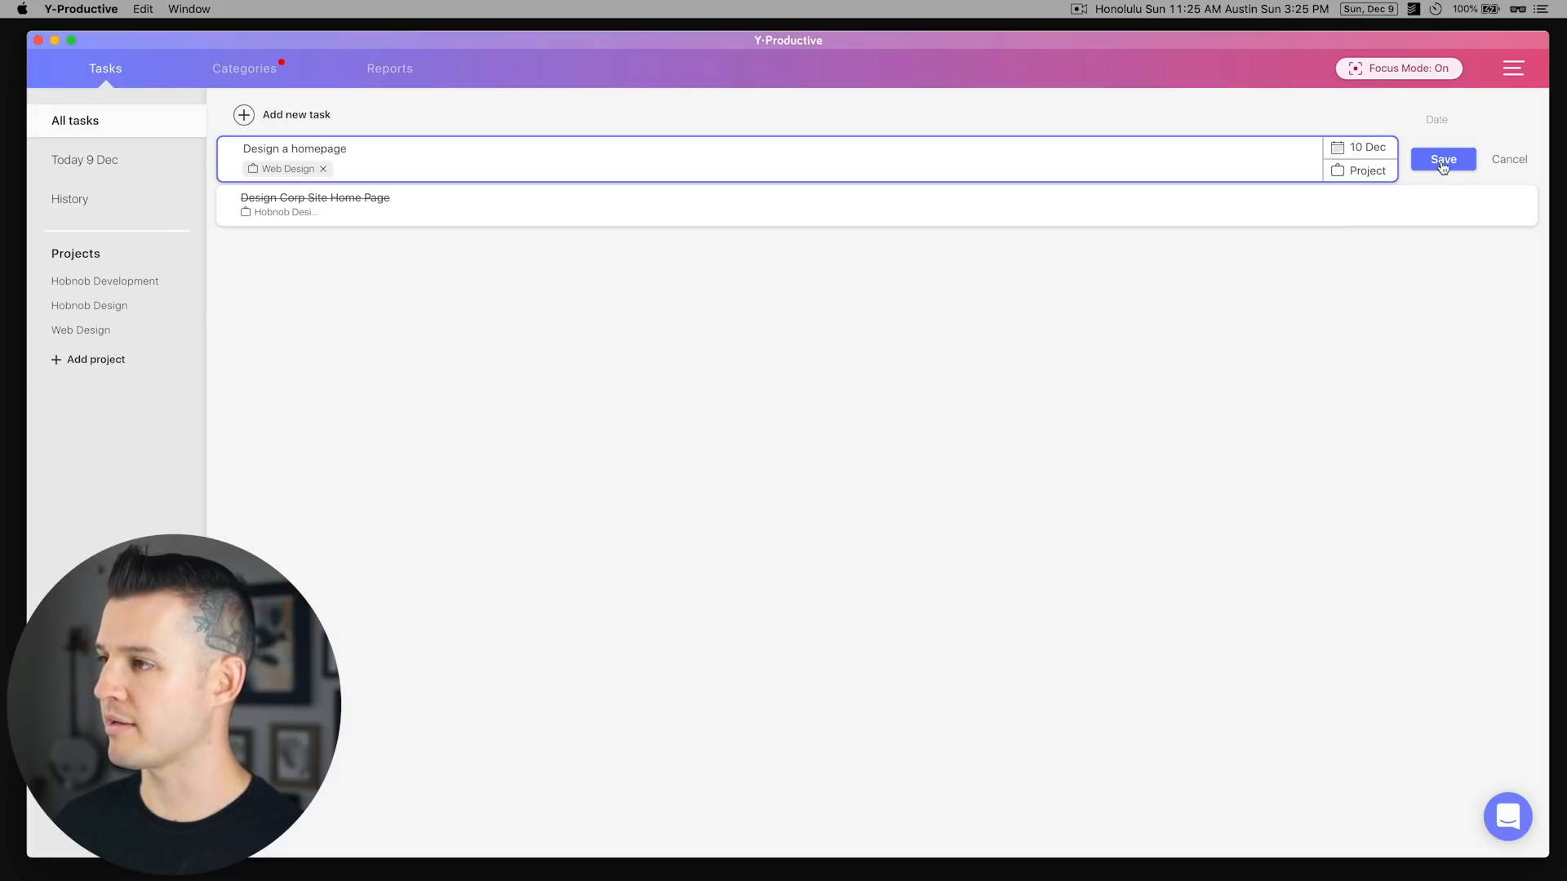
{"action": "left_click", "coordinate": [1442, 159]}
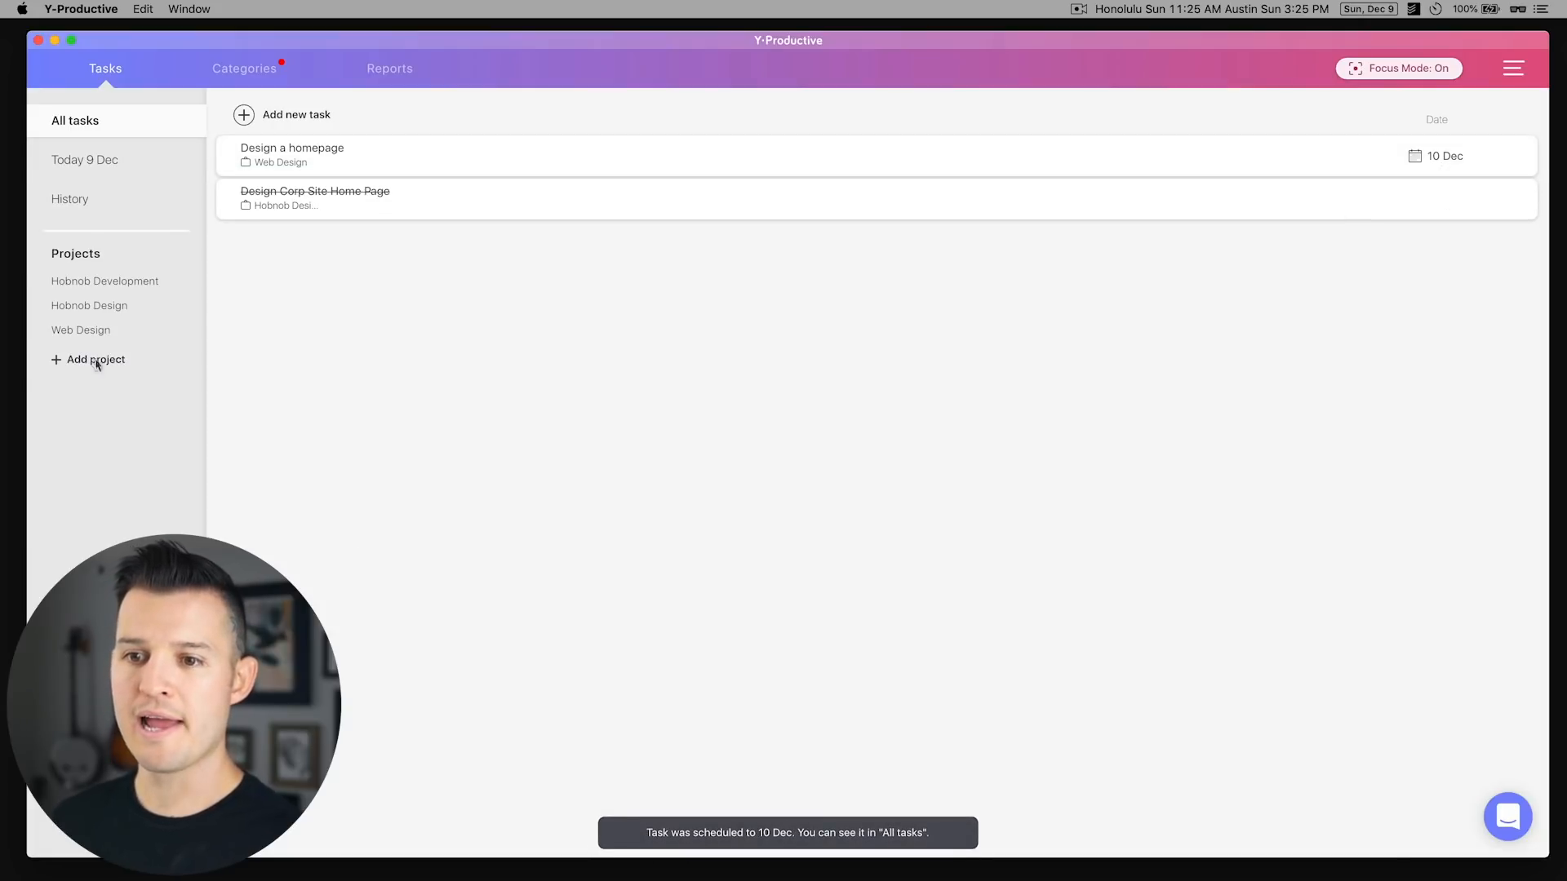
{"action": "left_click", "coordinate": [81, 330]}
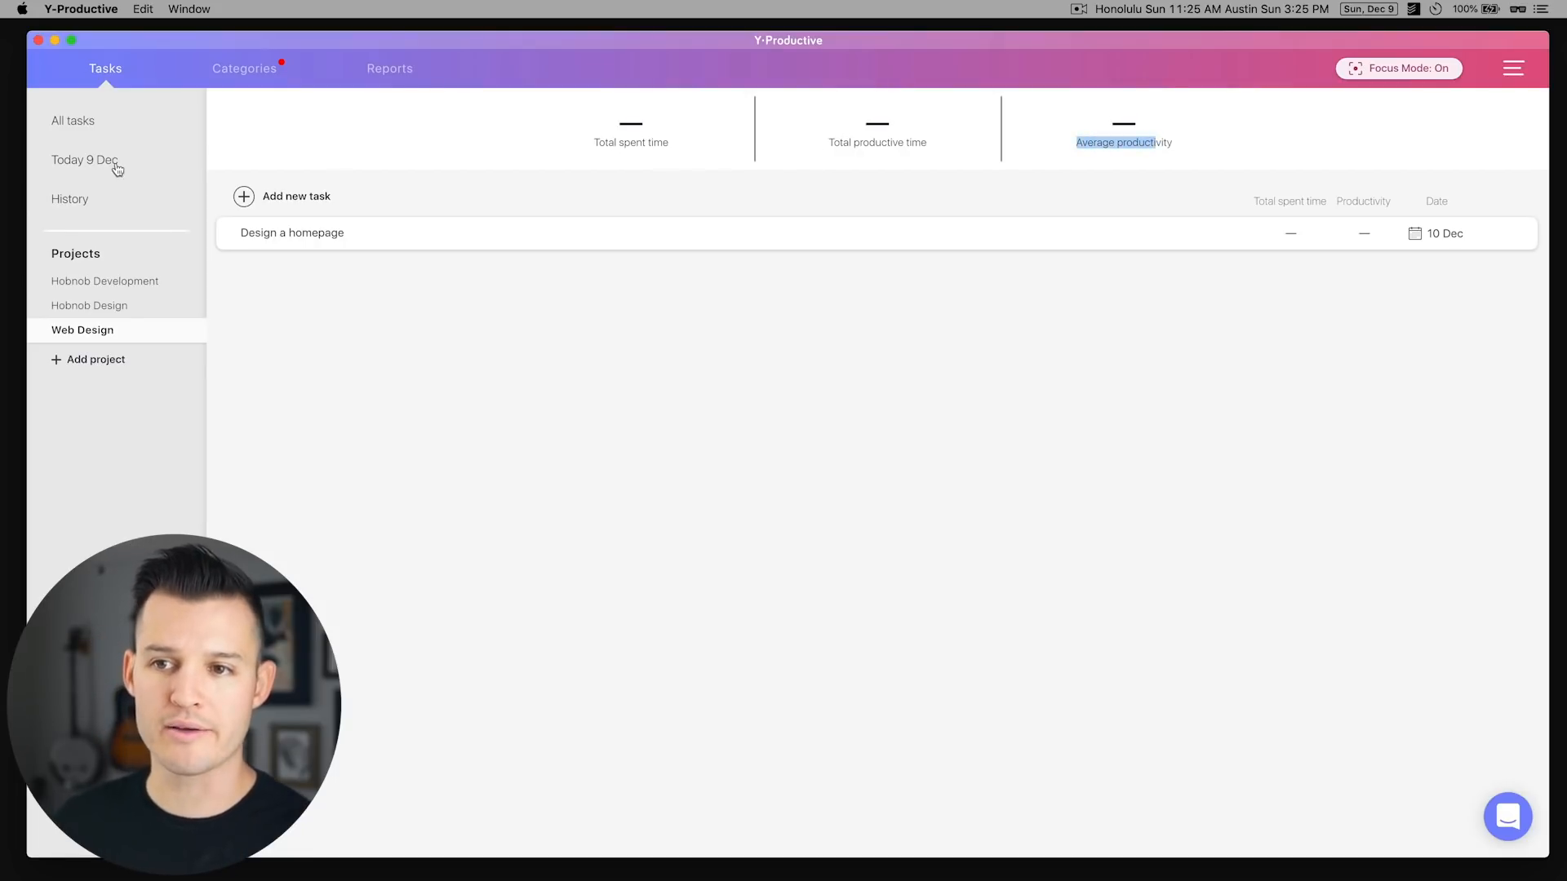
- Assign 30 Nov's 09:15–11:20 time to Design New Invite with posts attached, then view Today
{"action": "left_click", "coordinate": [71, 198]}
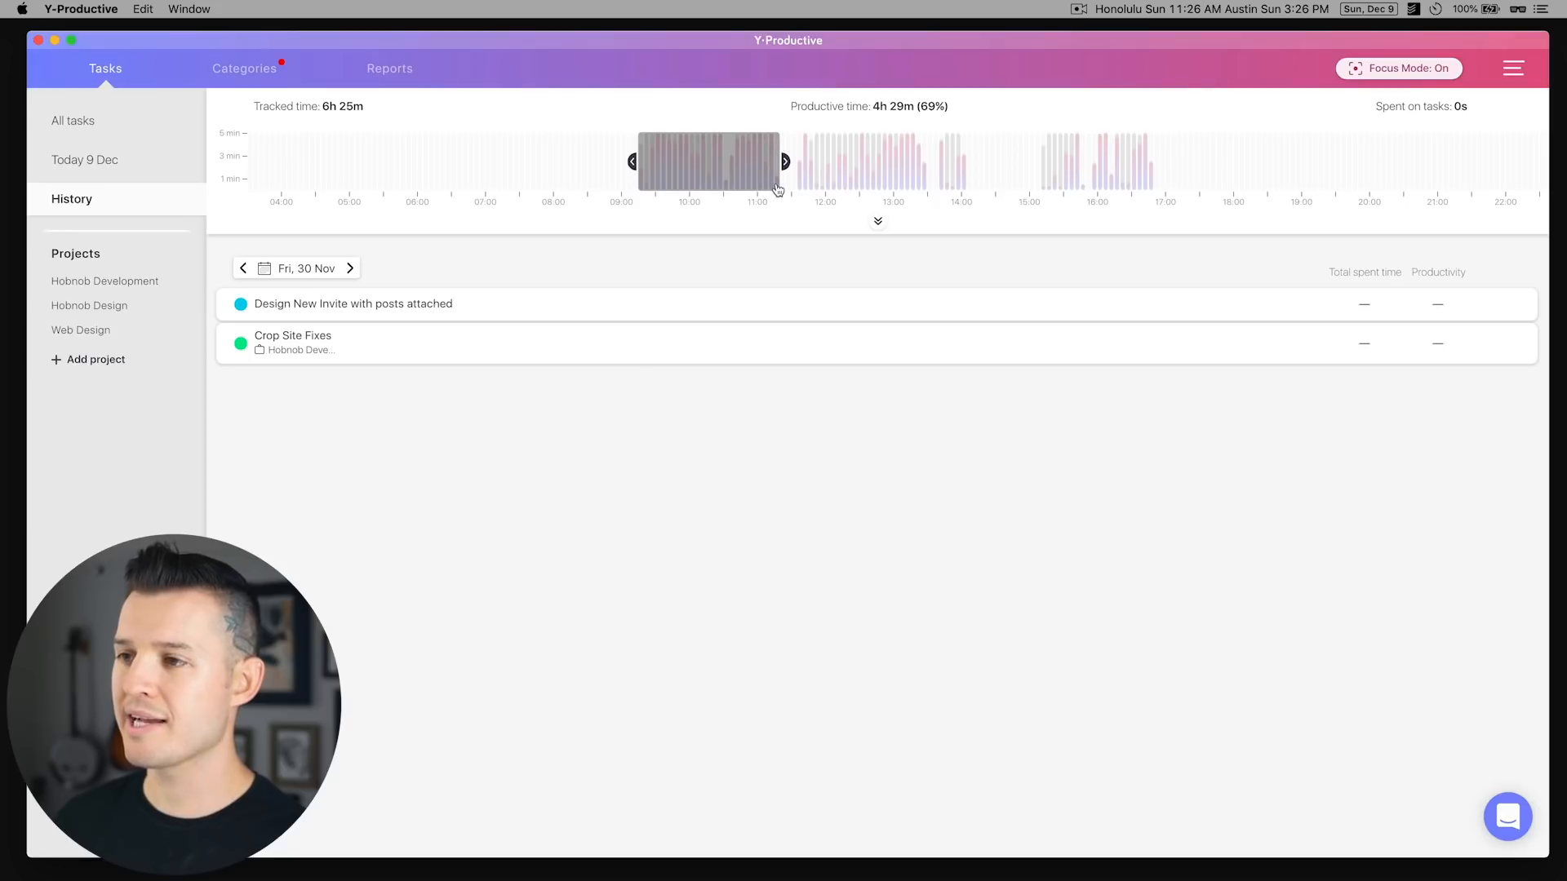
{"action": "left_click", "coordinate": [707, 162]}
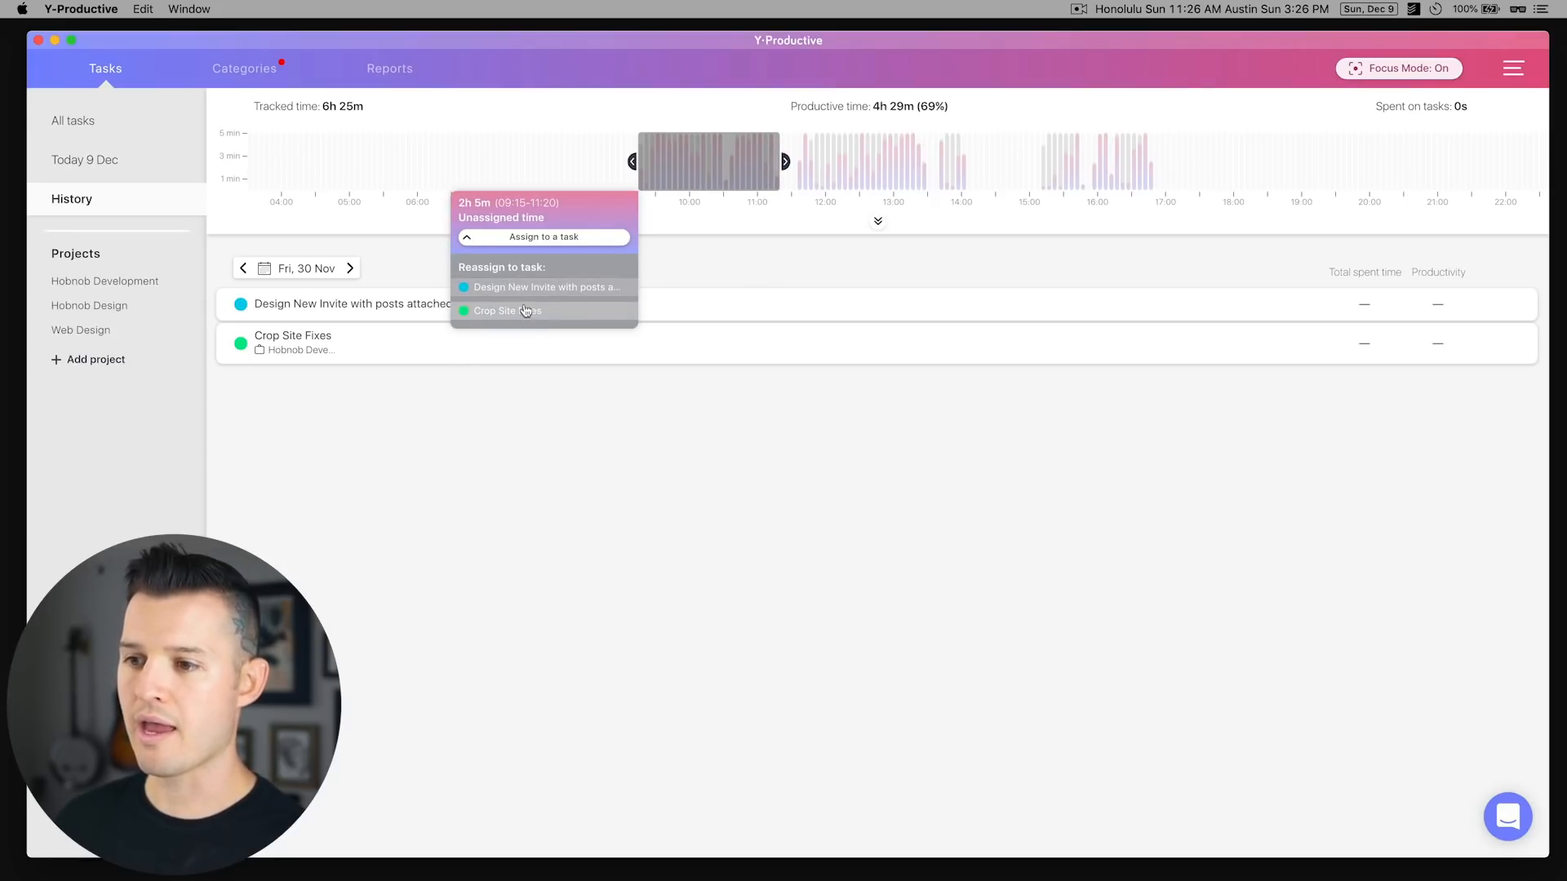
{"action": "left_click", "coordinate": [546, 287]}
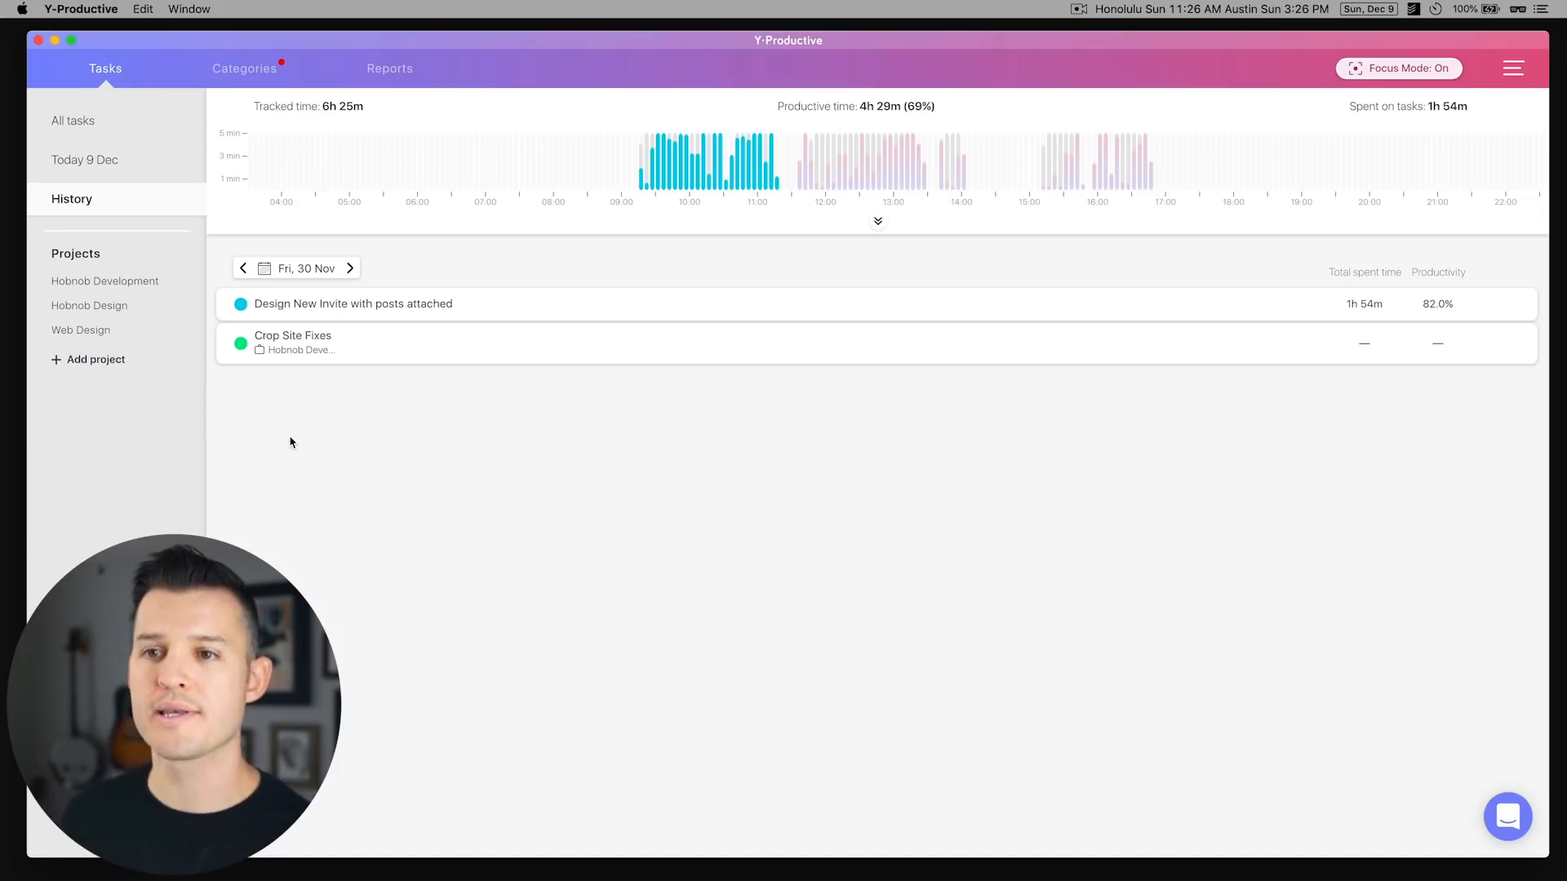
{"action": "left_click", "coordinate": [84, 160]}
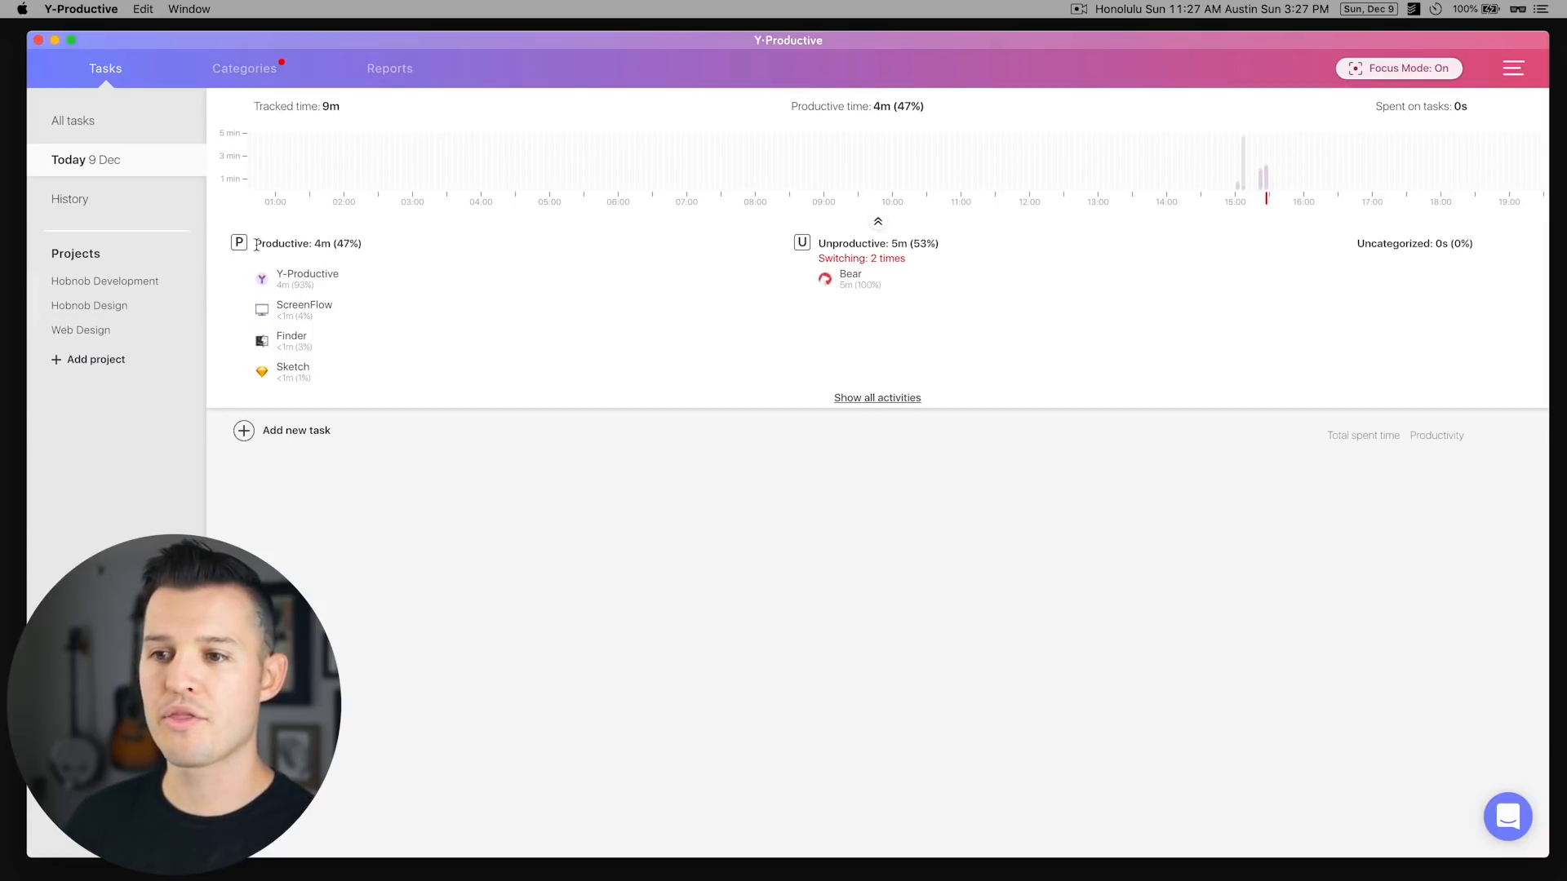
- Show the Uncategorized, Productive and Unproductive activity lists, including apps like Bear
{"action": "double_click", "coordinate": [307, 244]}
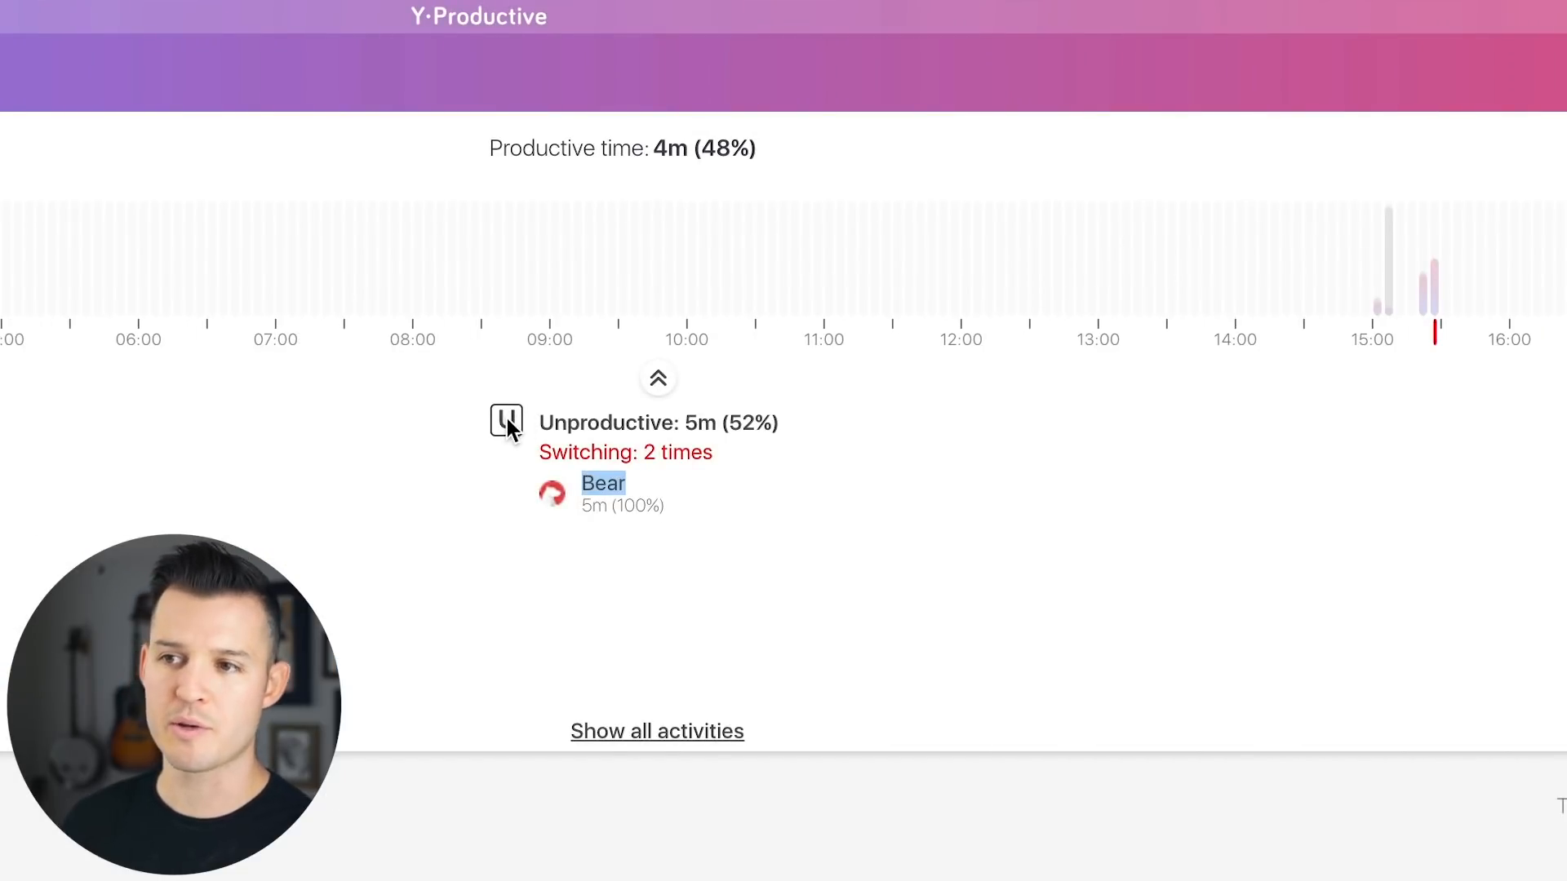
{"action": "left_click", "coordinate": [656, 730]}
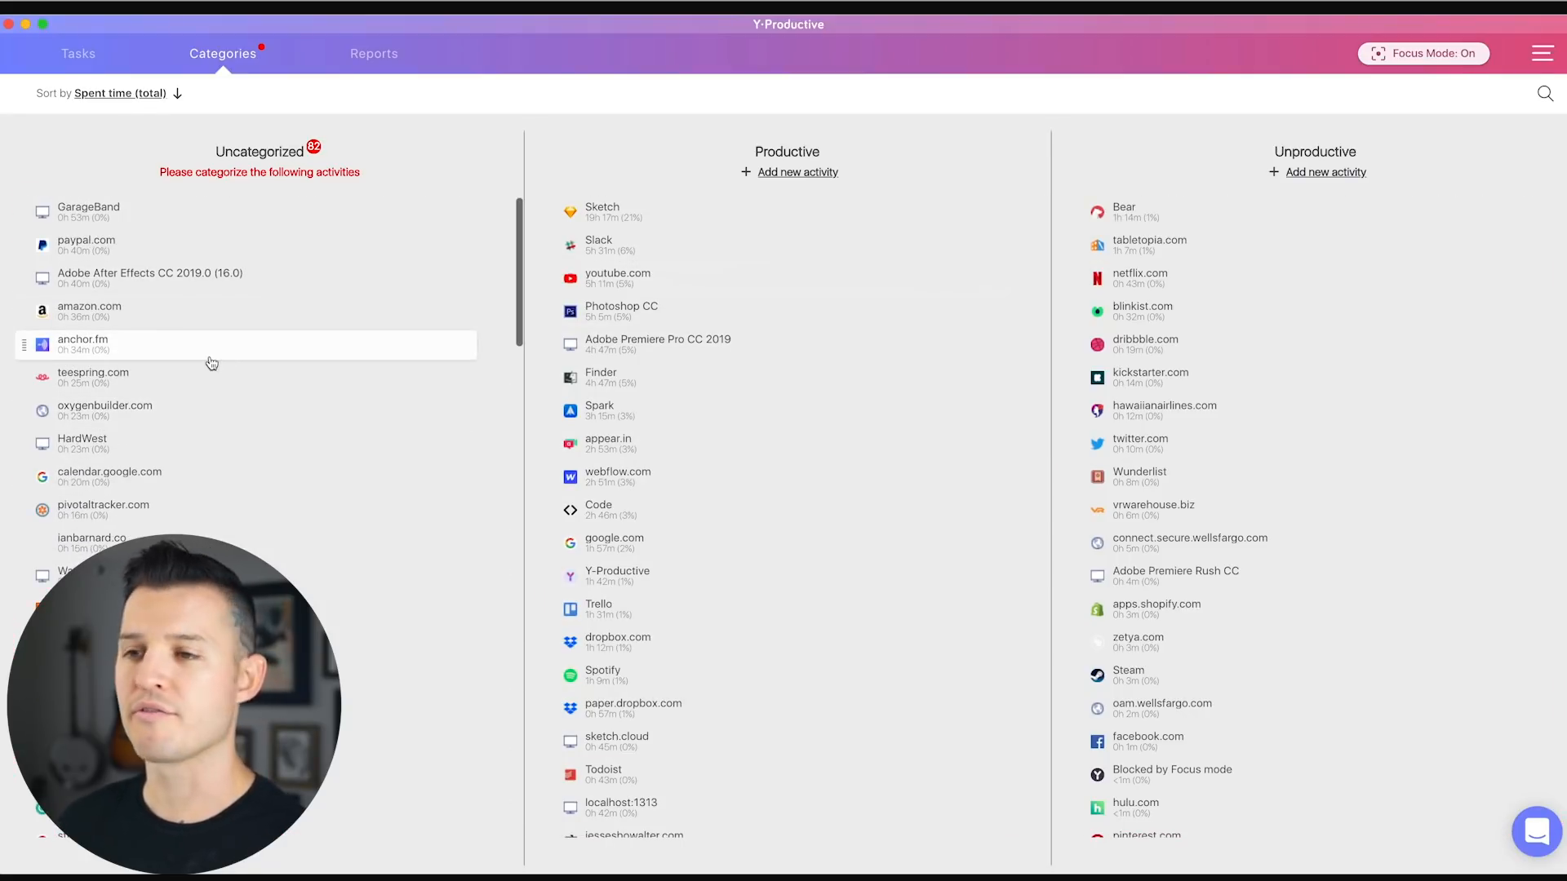
- Move through Tasks and Categories to this week's Reports for Hobnob and Web Design projects
{"action": "left_click", "coordinate": [78, 53]}
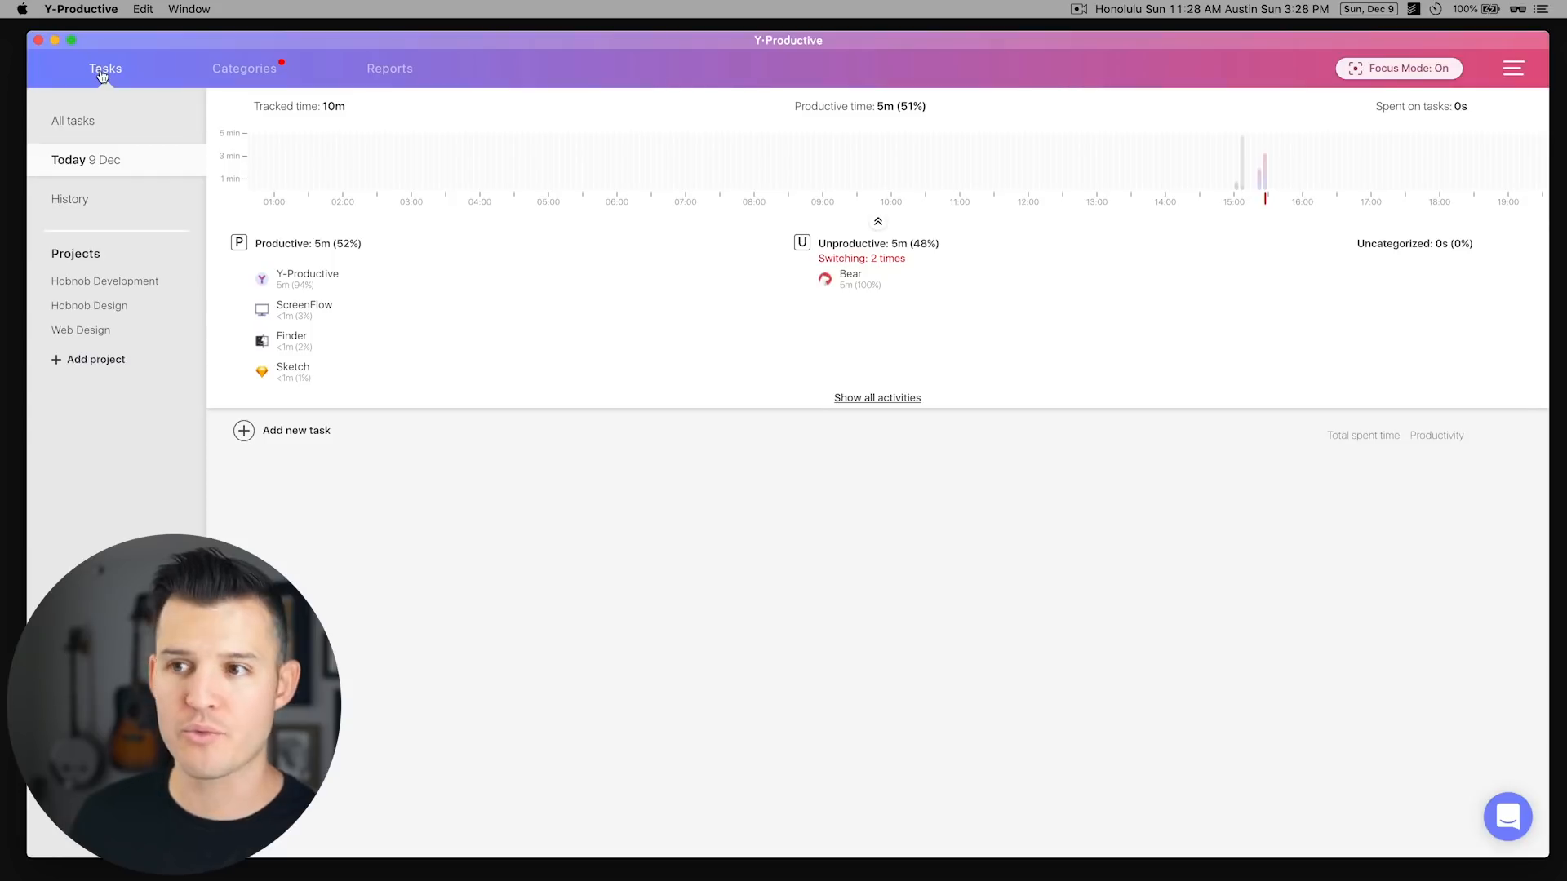
{"action": "left_click", "coordinate": [244, 68]}
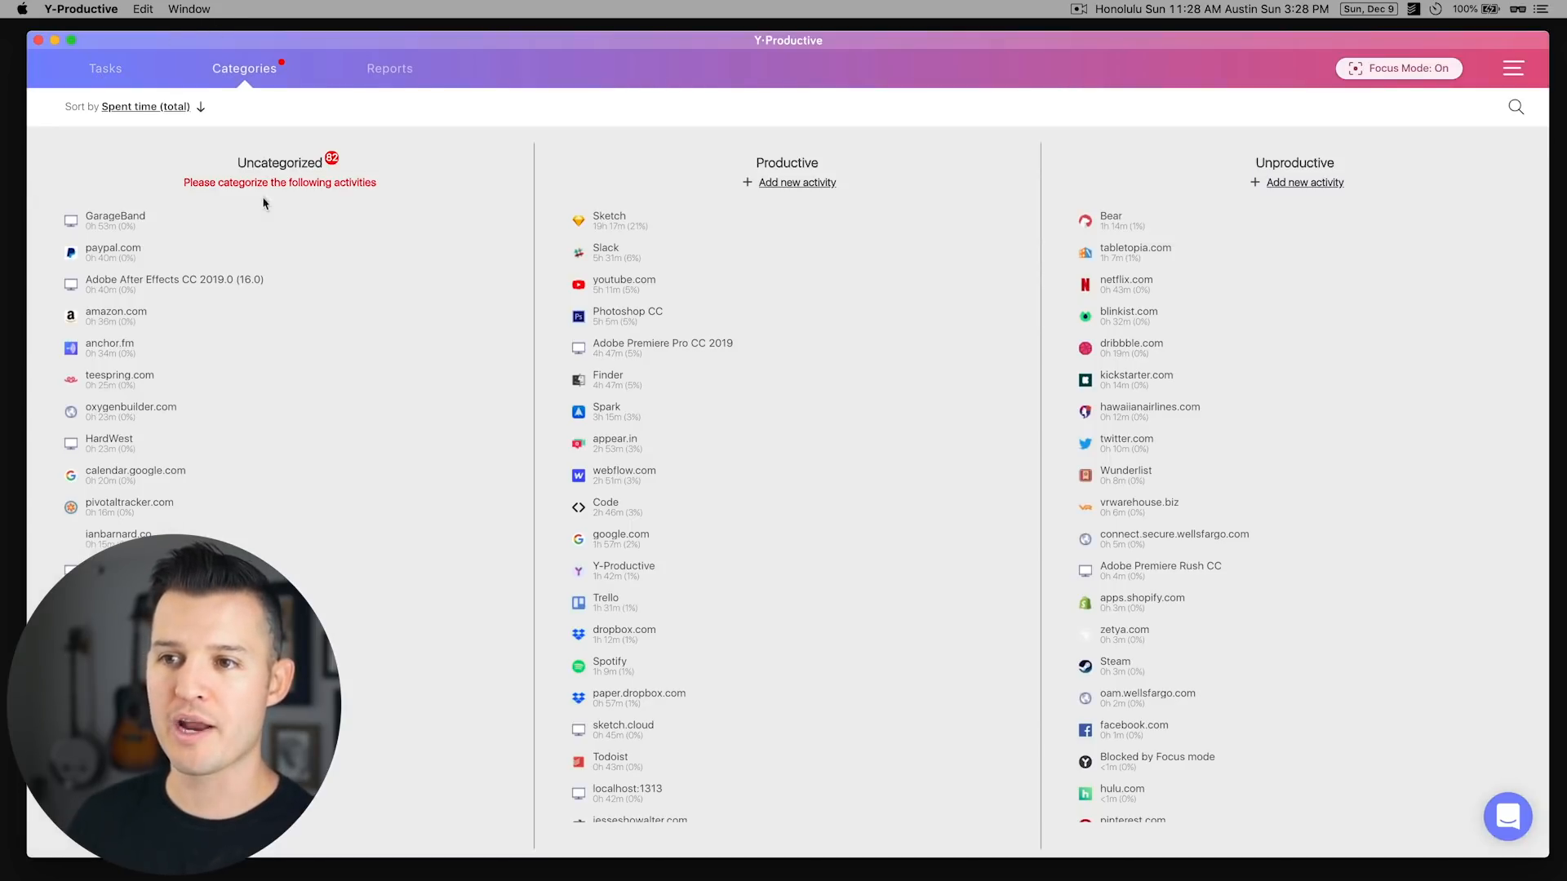
{"action": "left_click", "coordinate": [390, 68]}
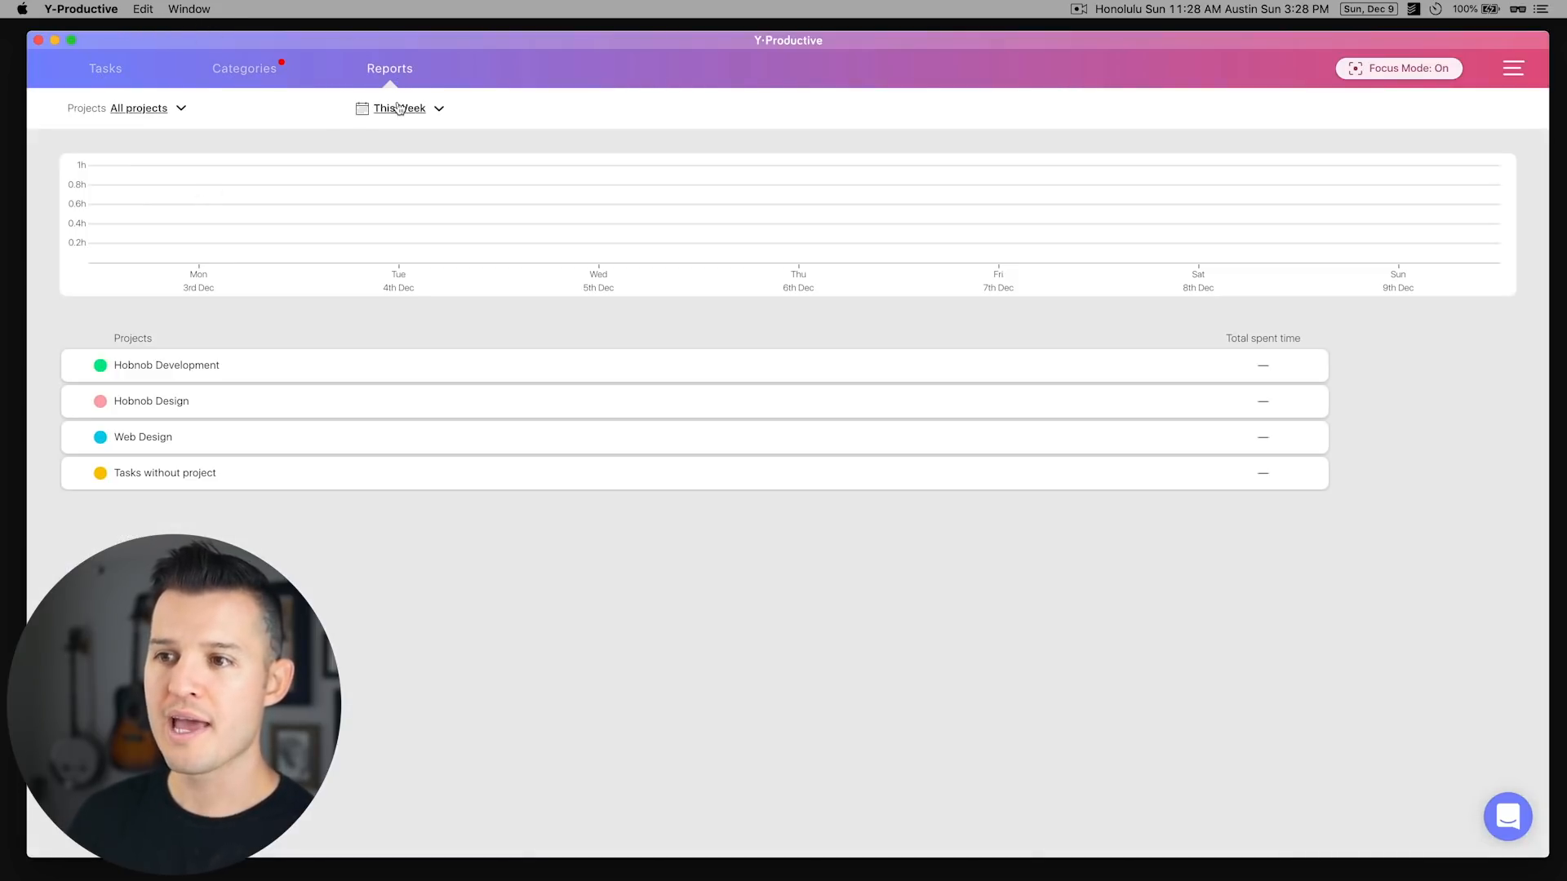
- Switch the report period to This Month, then Last Month
{"action": "left_click", "coordinate": [400, 108]}
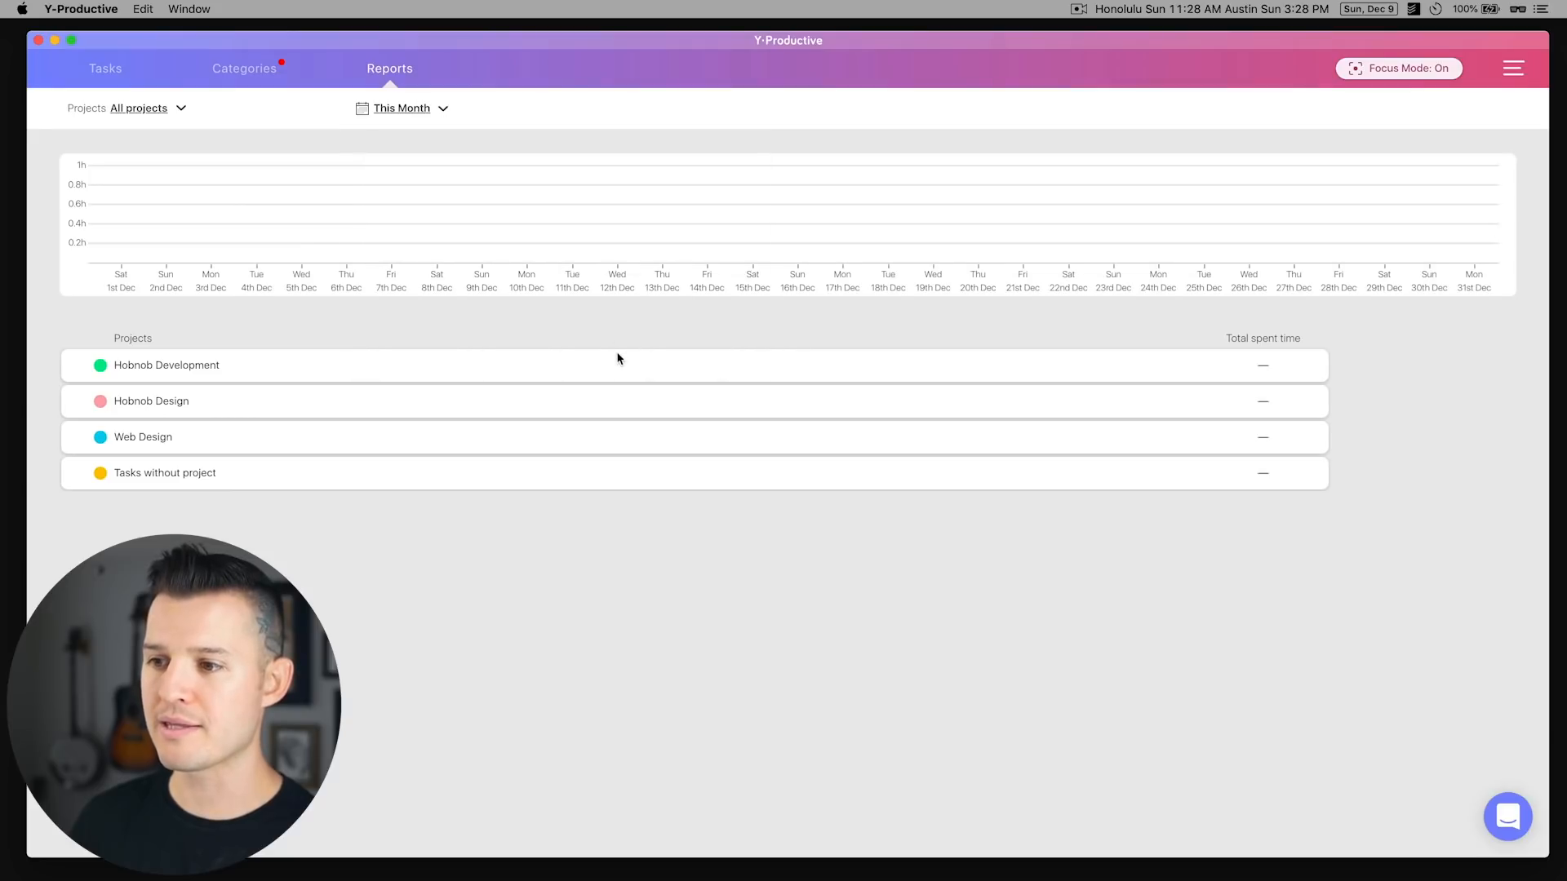
{"action": "left_click", "coordinate": [402, 108]}
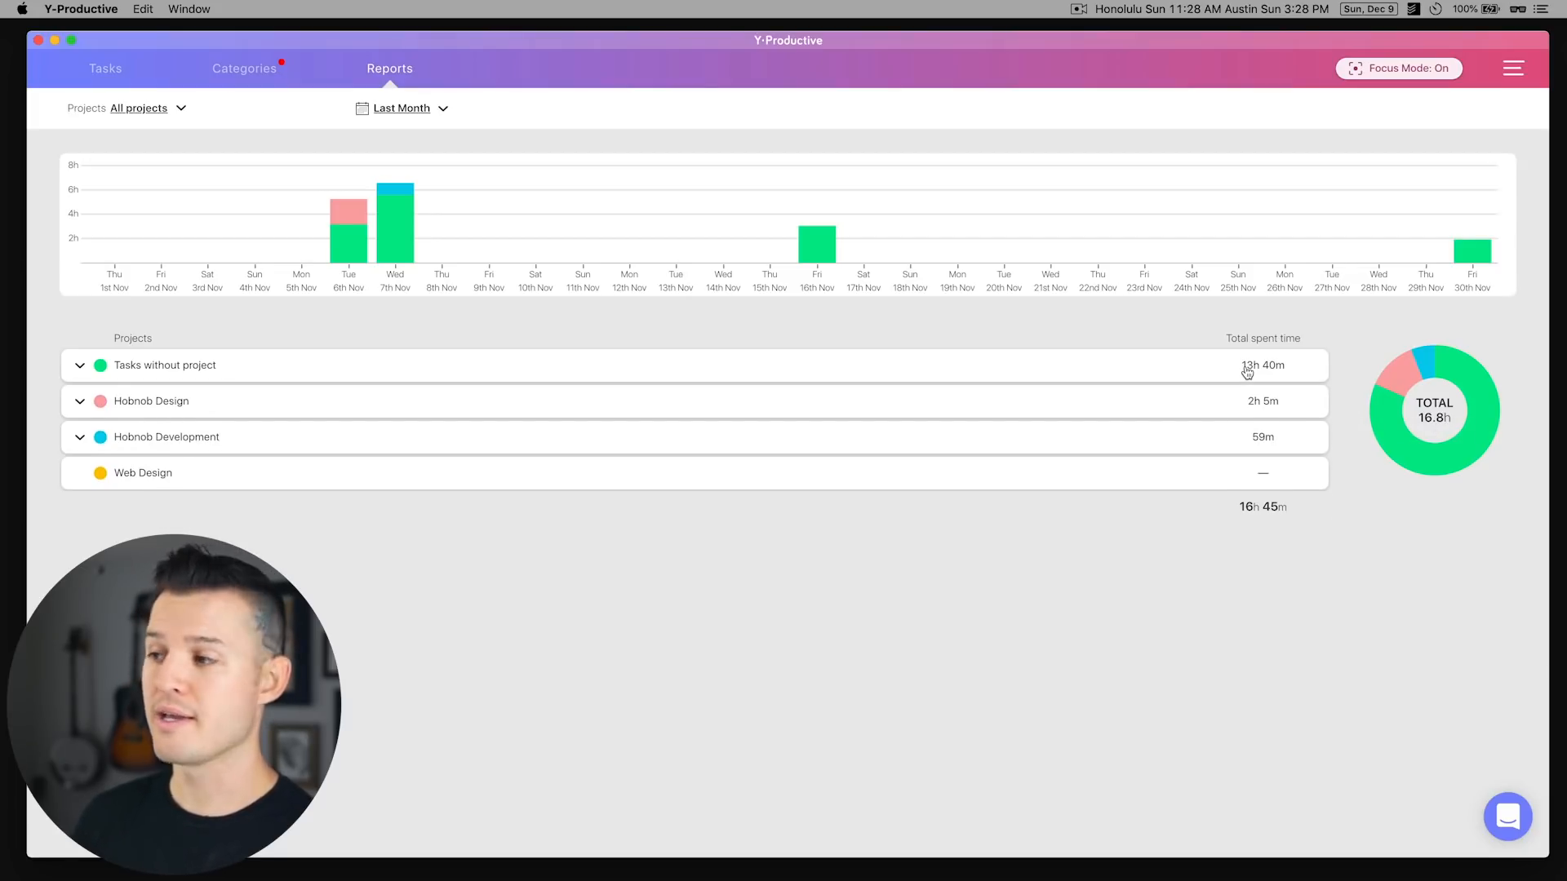
{"action": "mouse_move", "coordinate": [449, 428]}
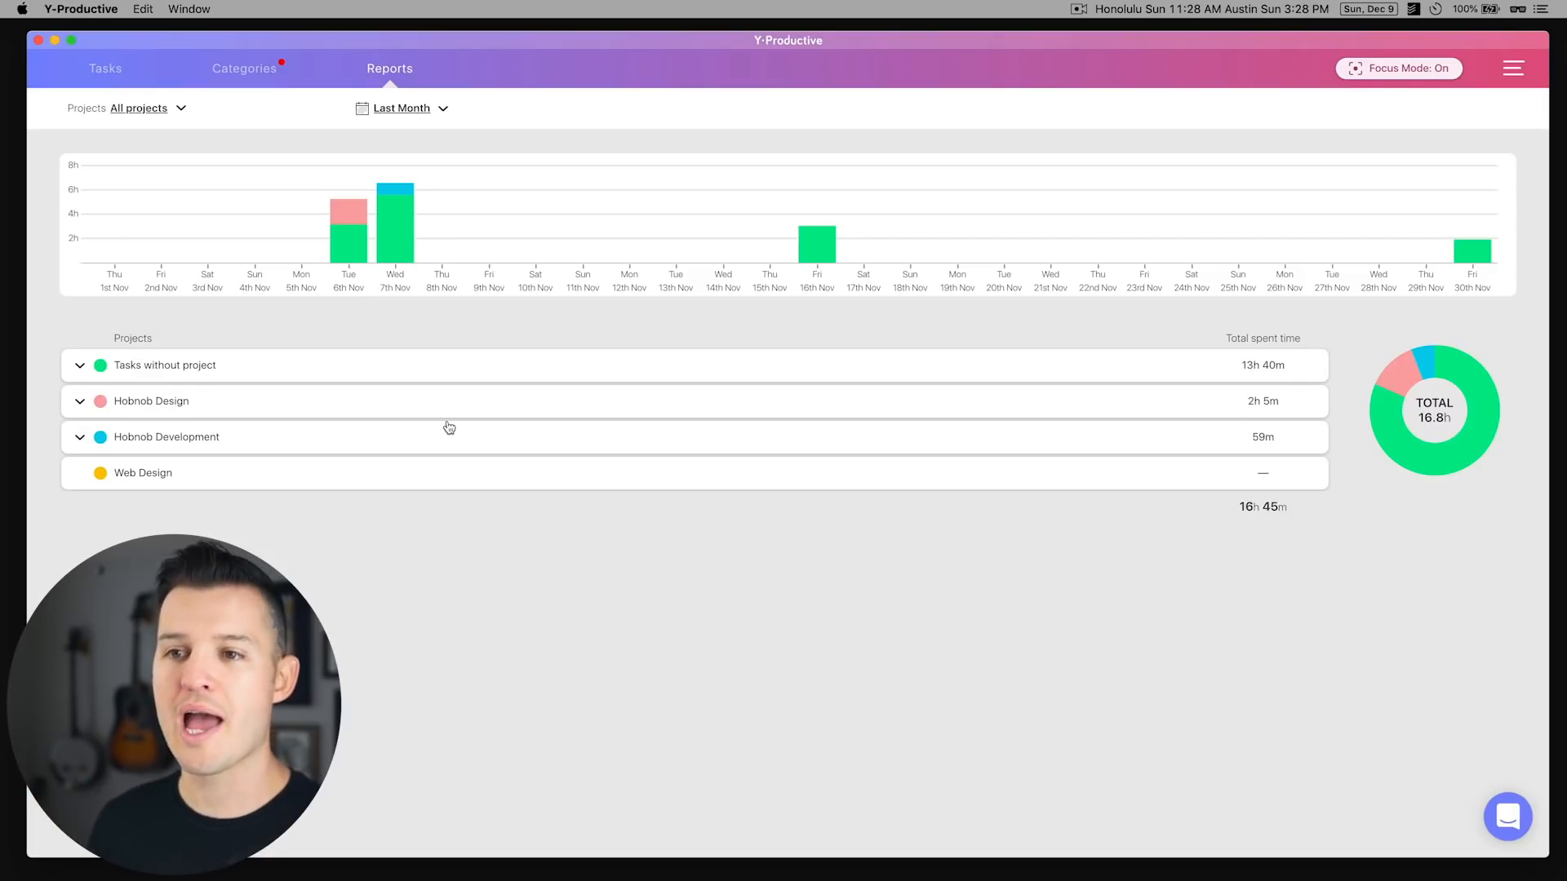
{"action": "left_click", "coordinate": [138, 107]}
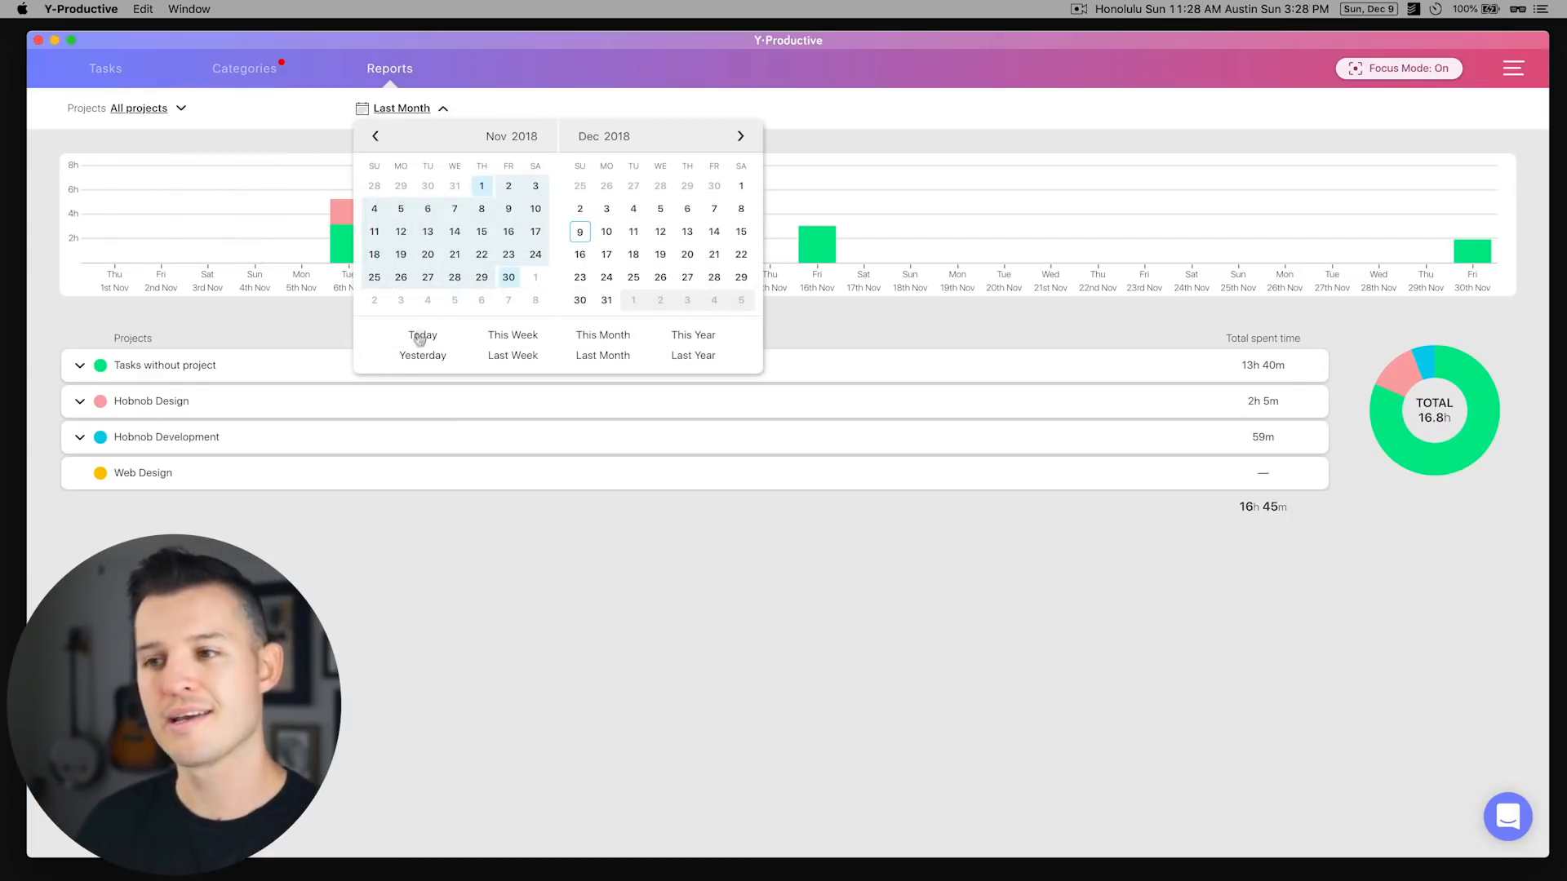
{"action": "mouse_move", "coordinate": [145, 75]}
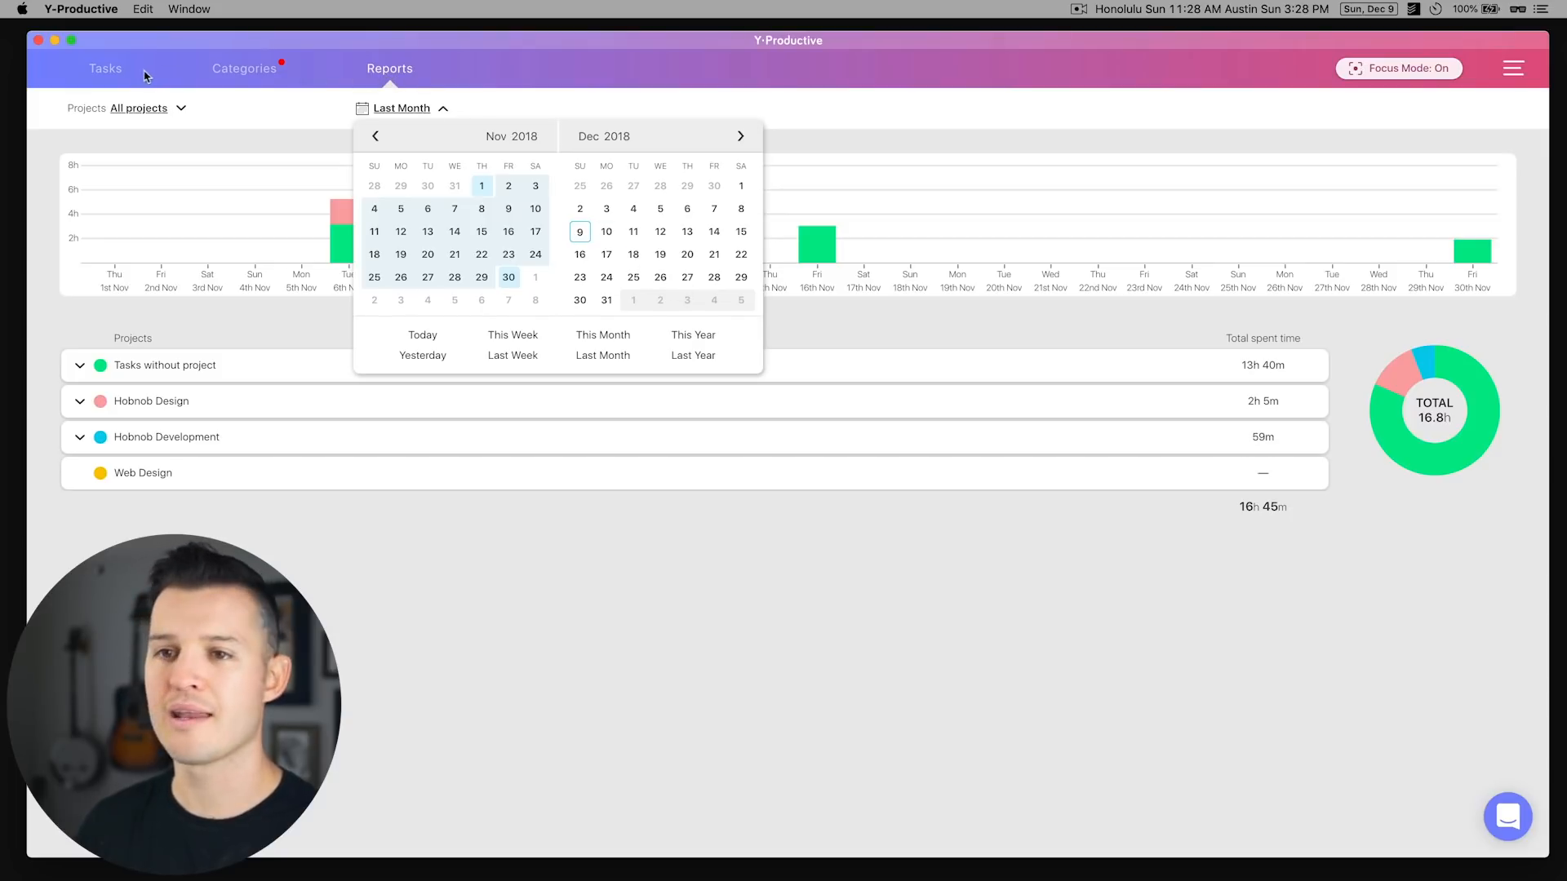
- Open the Y-Productive for Chrome extension page in the Chrome Web Store
{"action": "left_click", "coordinate": [106, 68]}
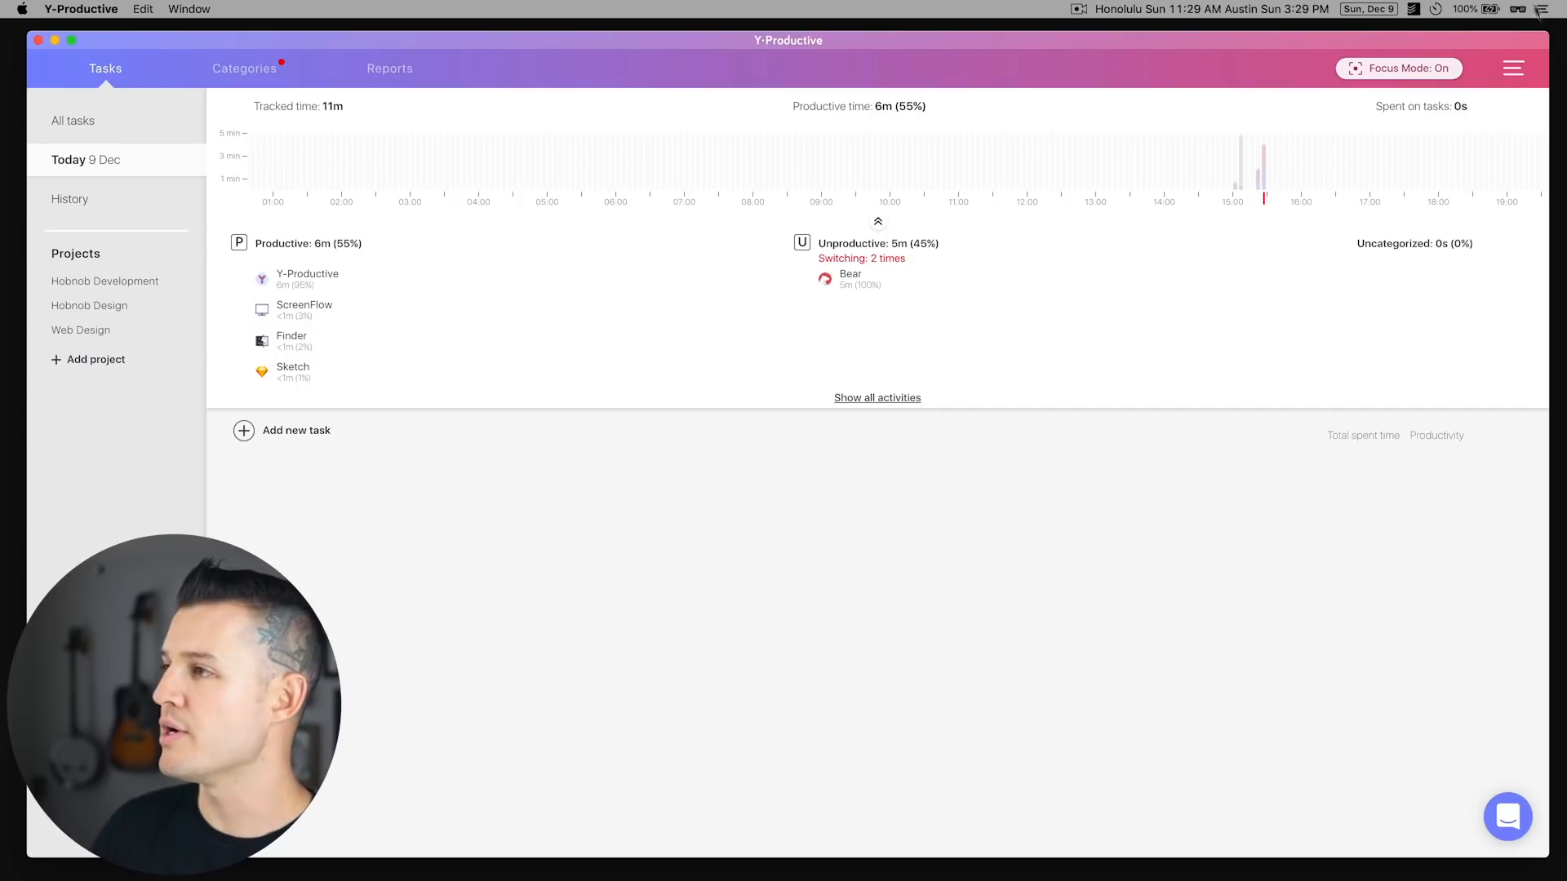
{"action": "left_click", "coordinate": [1513, 68]}
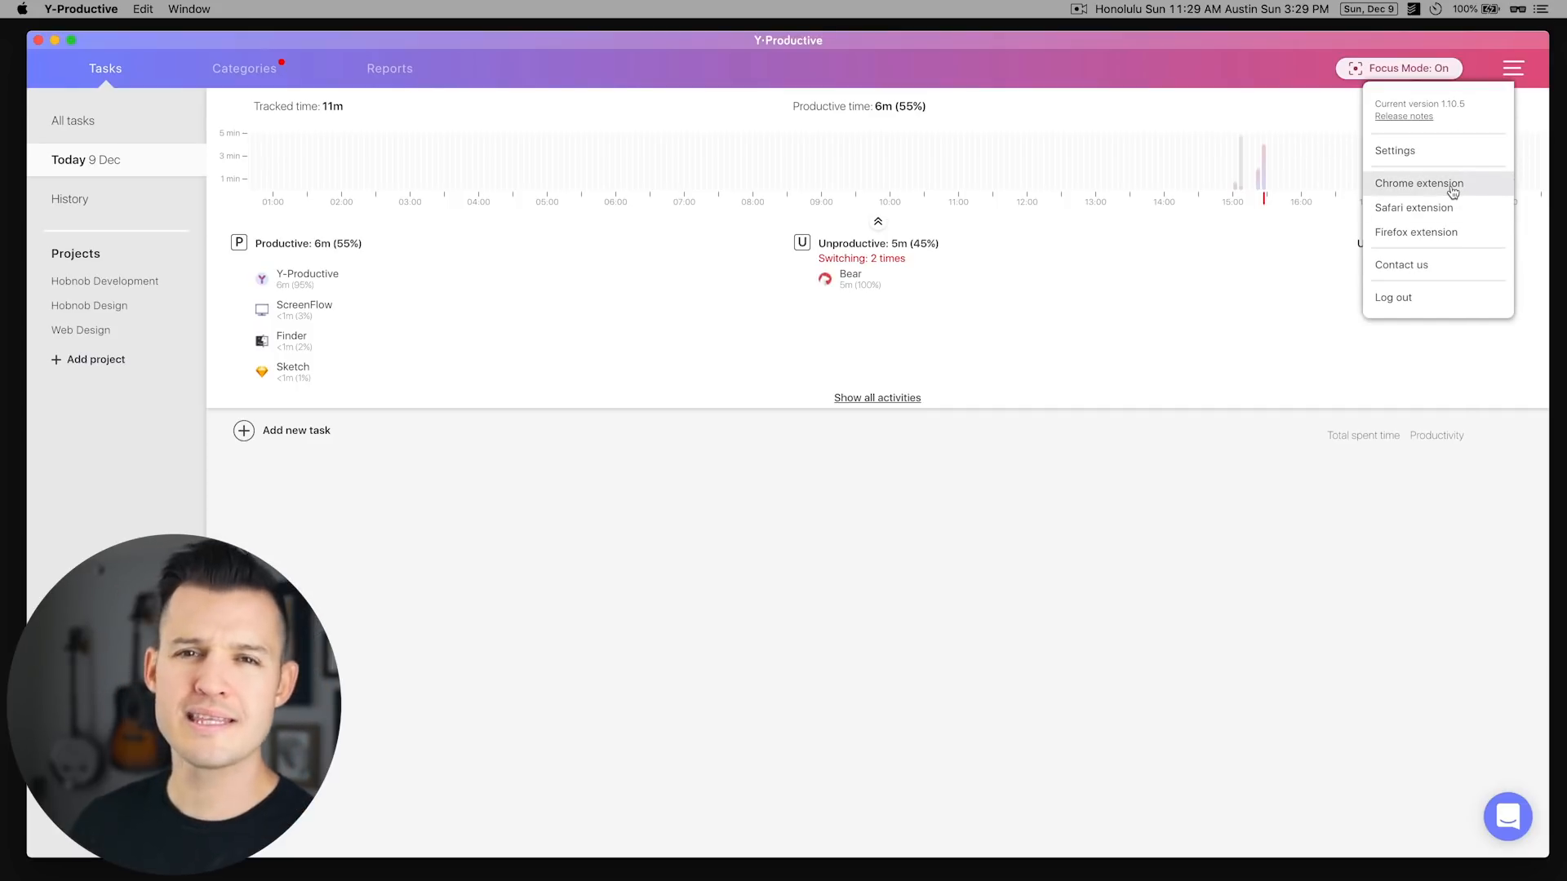
{"action": "left_click", "coordinate": [1418, 183]}
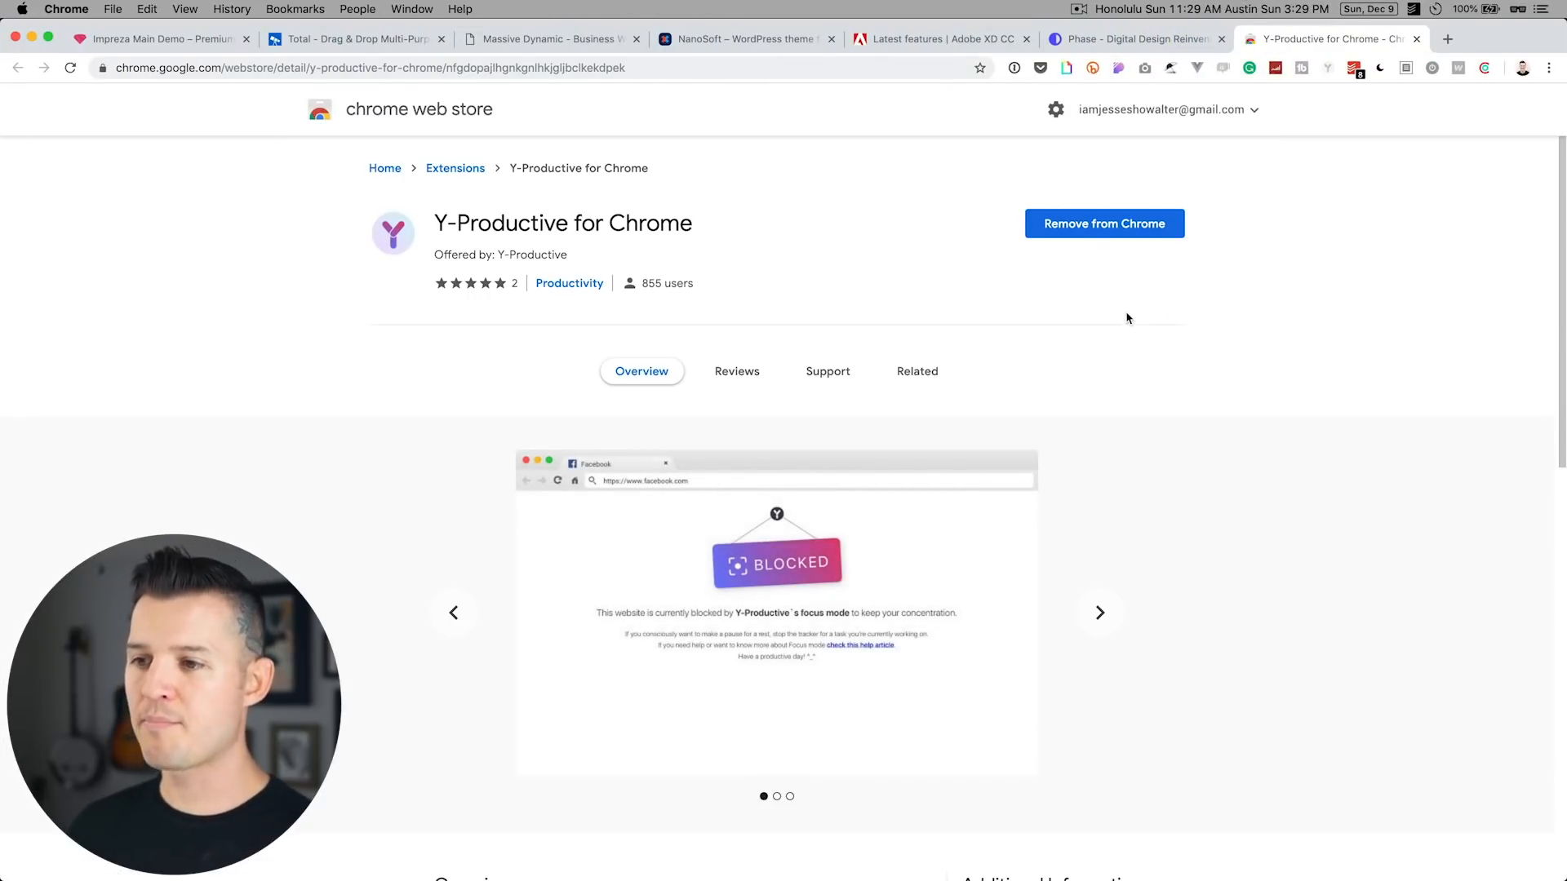
{"action": "scroll", "scroll_direction": "down", "scroll_amount": 3}
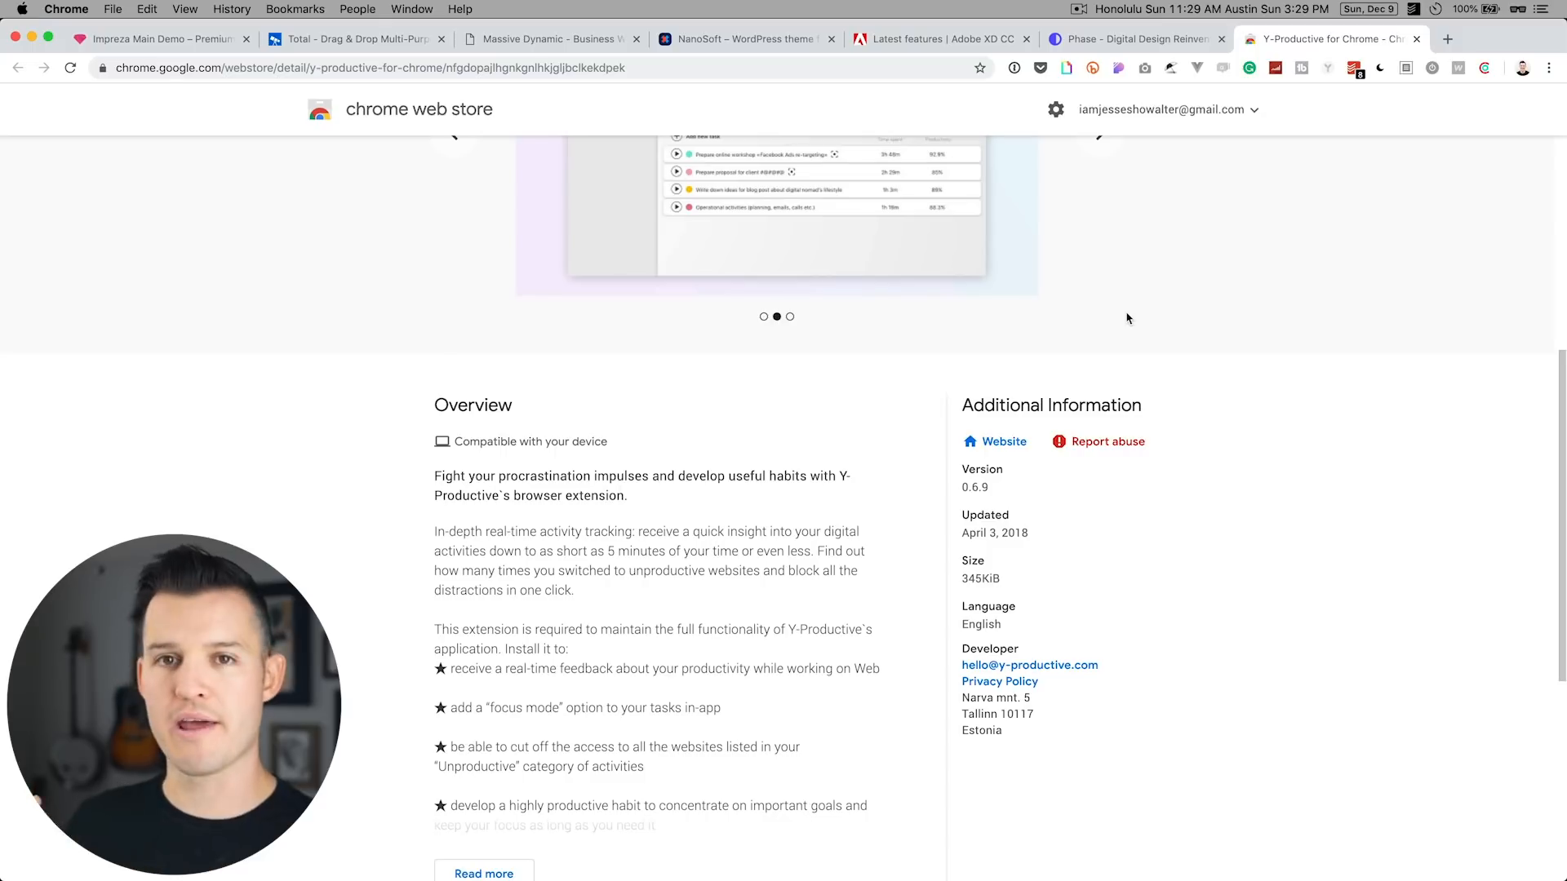
{"action": "scroll", "scroll_direction": "up", "scroll_amount": 3}
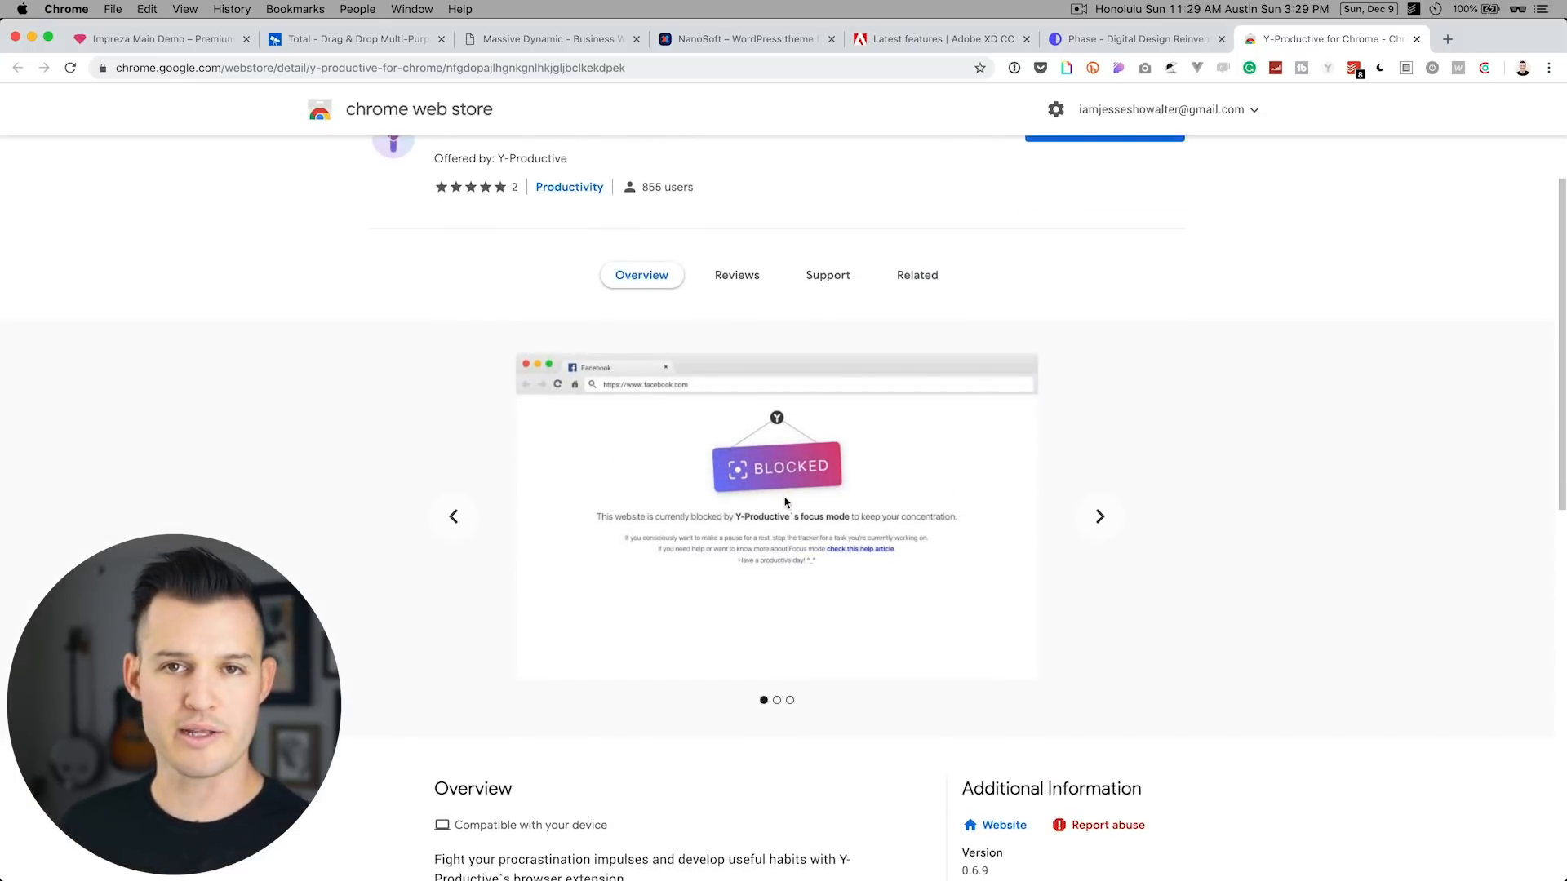
{"action": "left_click", "coordinate": [1328, 68]}
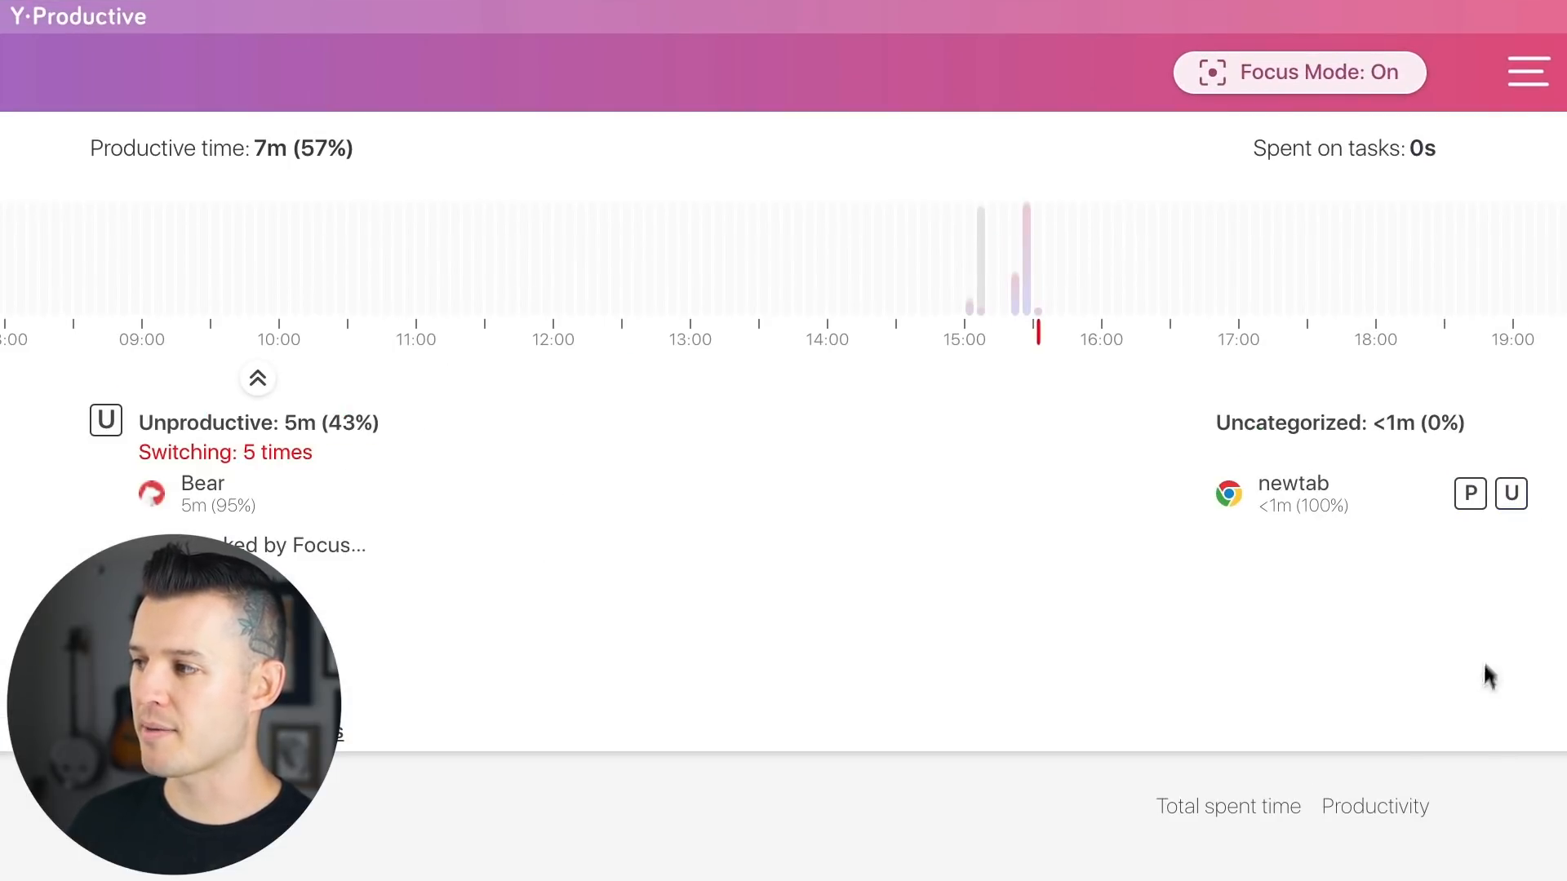
- Mark newtab in Today's Uncategorized list as unproductive with its U button
{"action": "left_click", "coordinate": [1510, 493]}
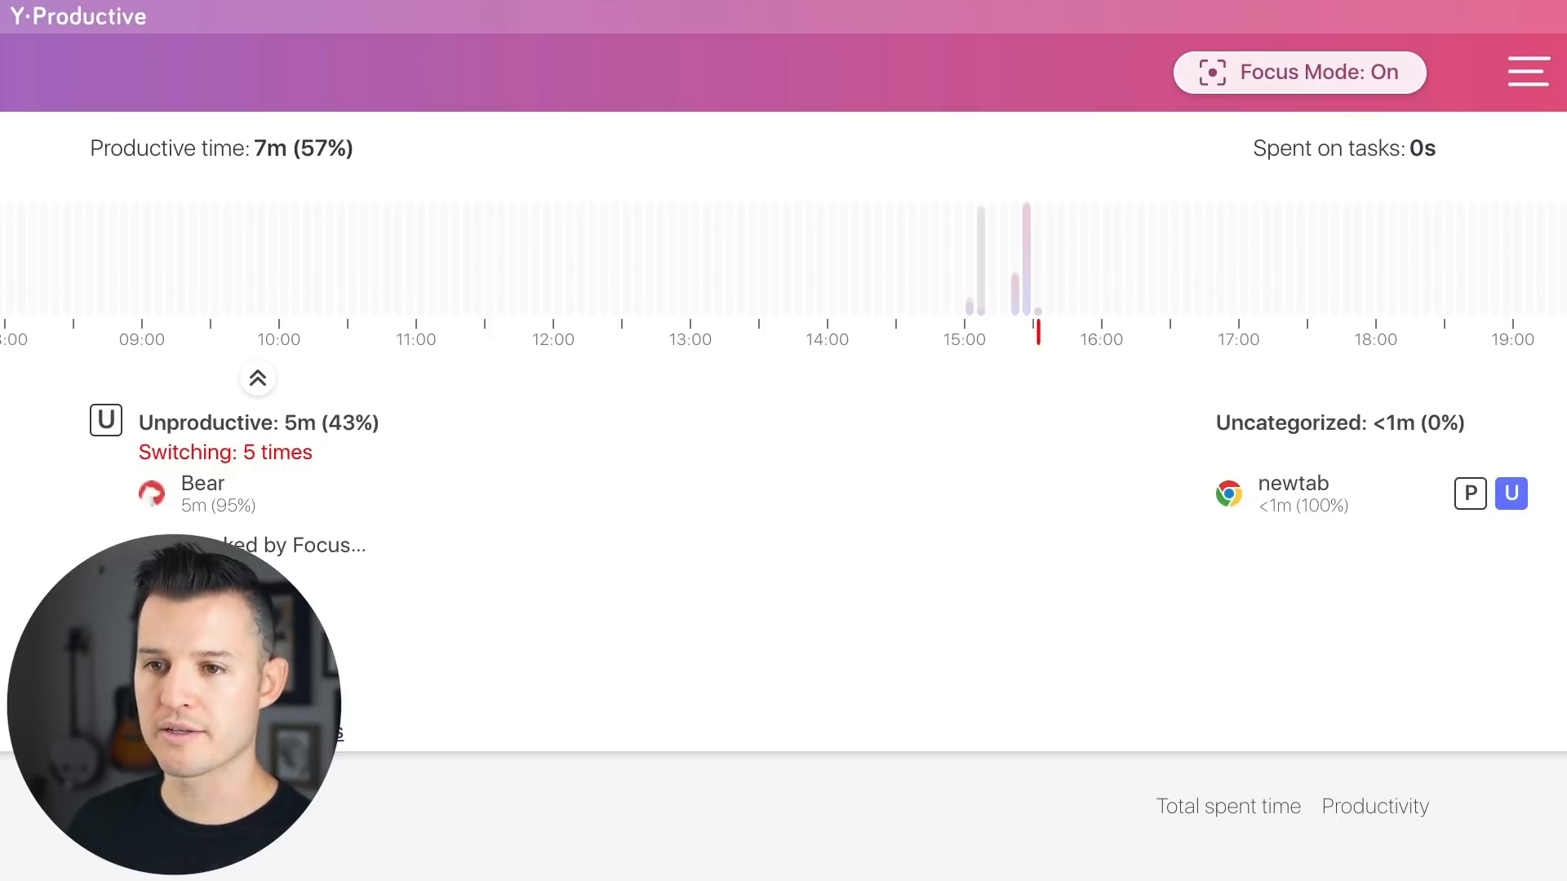